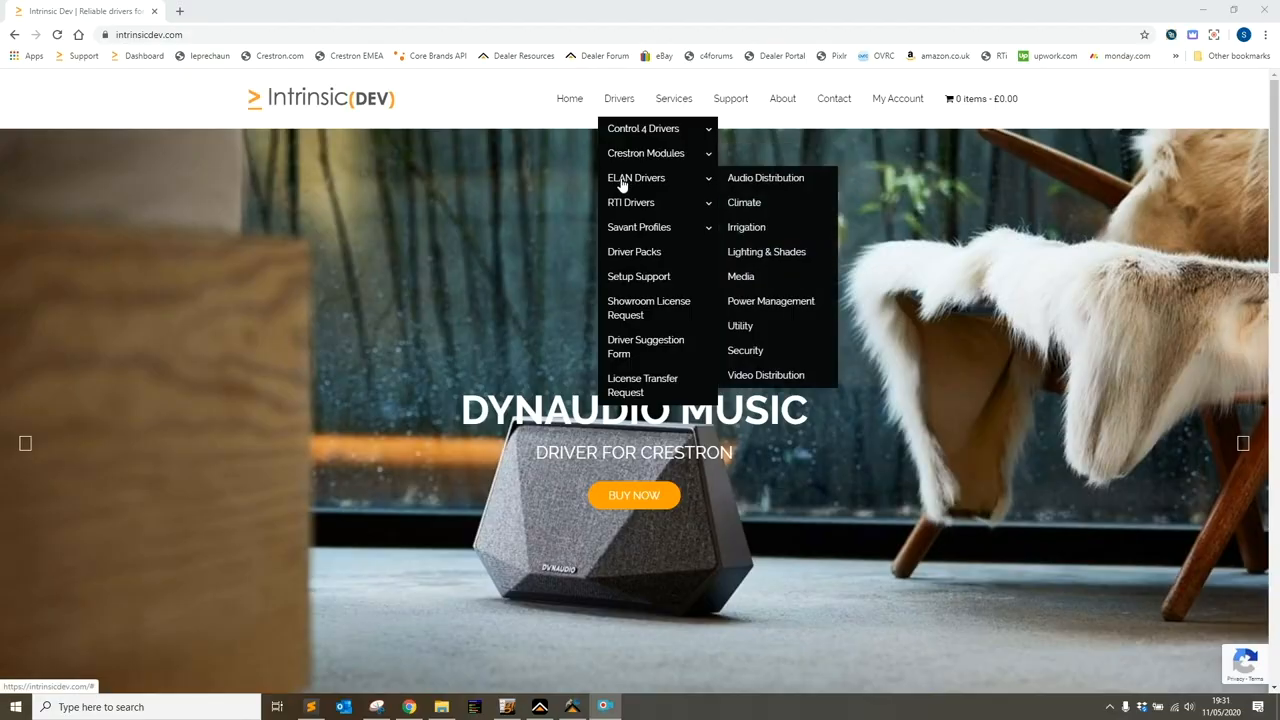
Browse Drivers > ELAN Drivers > Media to the Apple TV 4K driver page and its download link
{"action": "left_click", "coordinate": [741, 276]}
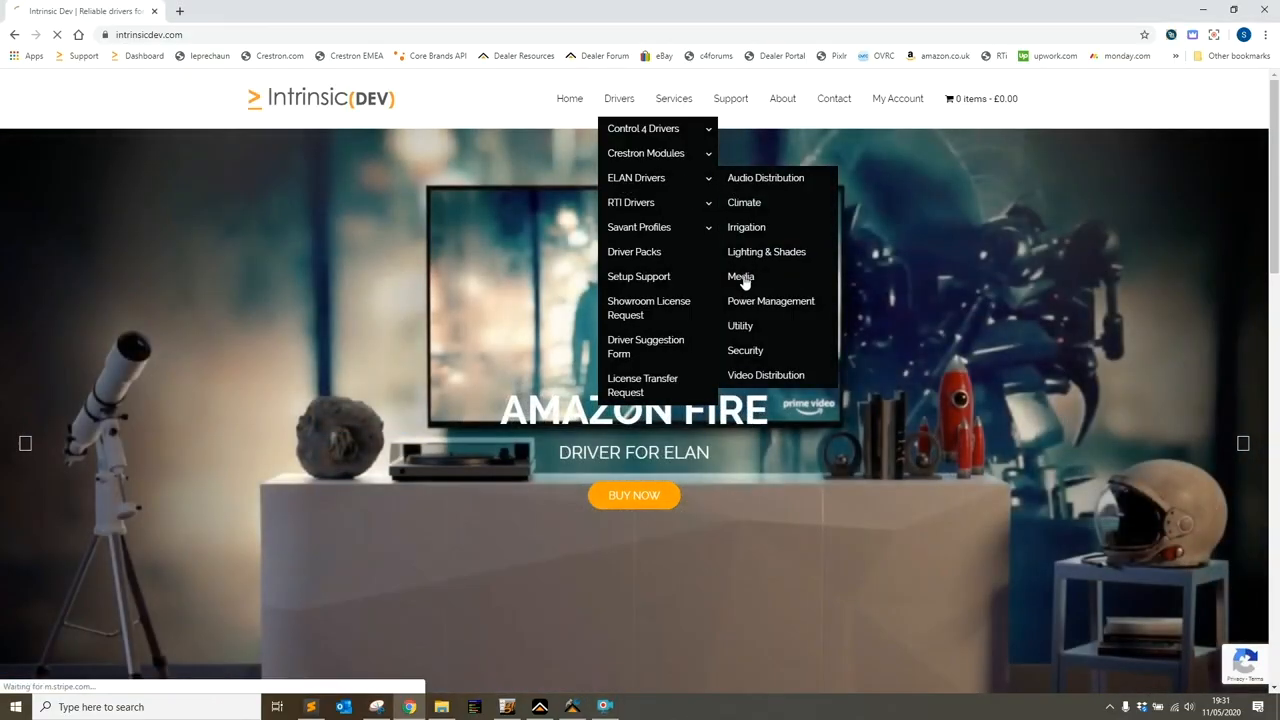
{"action": "left_click", "coordinate": [741, 277]}
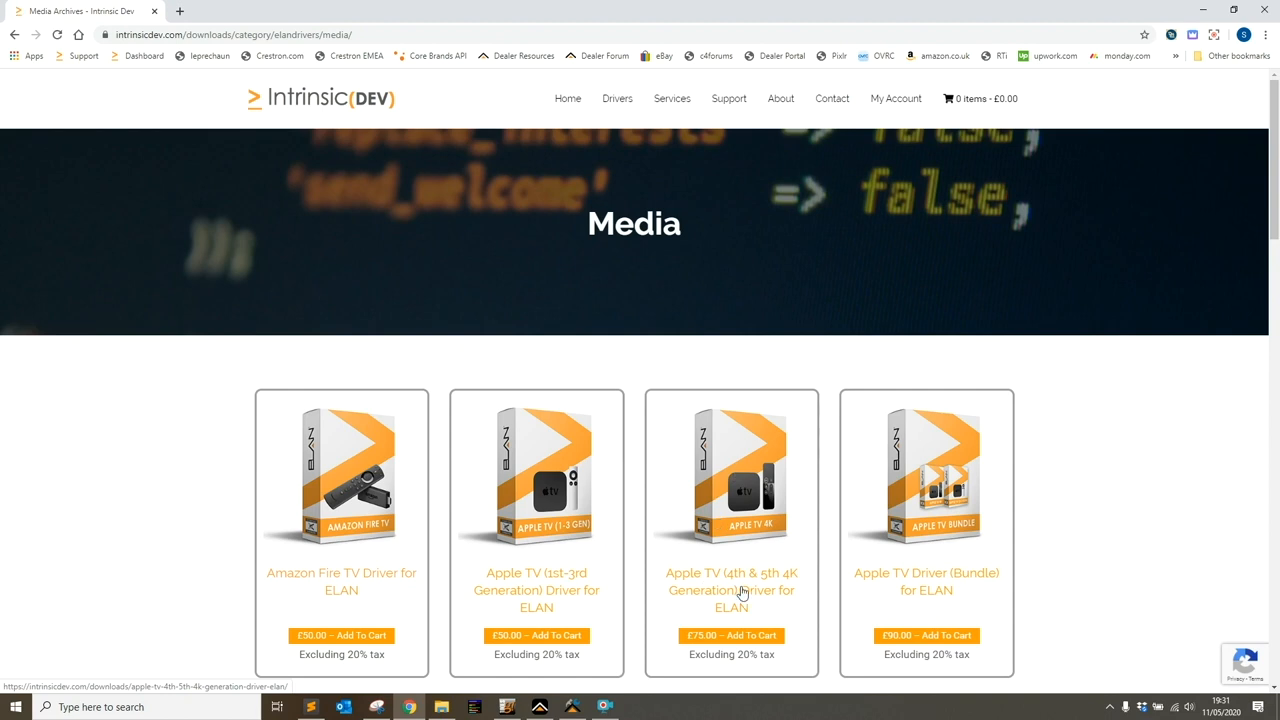
{"action": "left_click", "coordinate": [731, 590]}
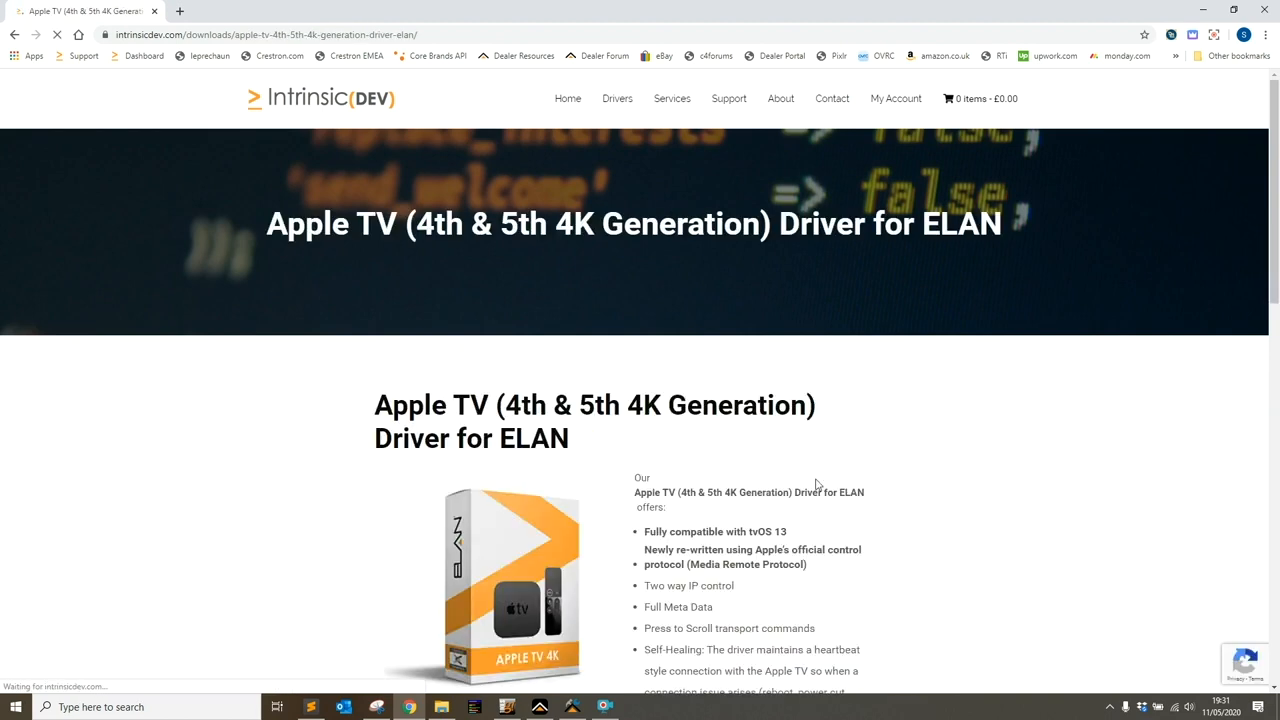
{"action": "scroll", "scroll_direction": "down", "scroll_amount": 3}
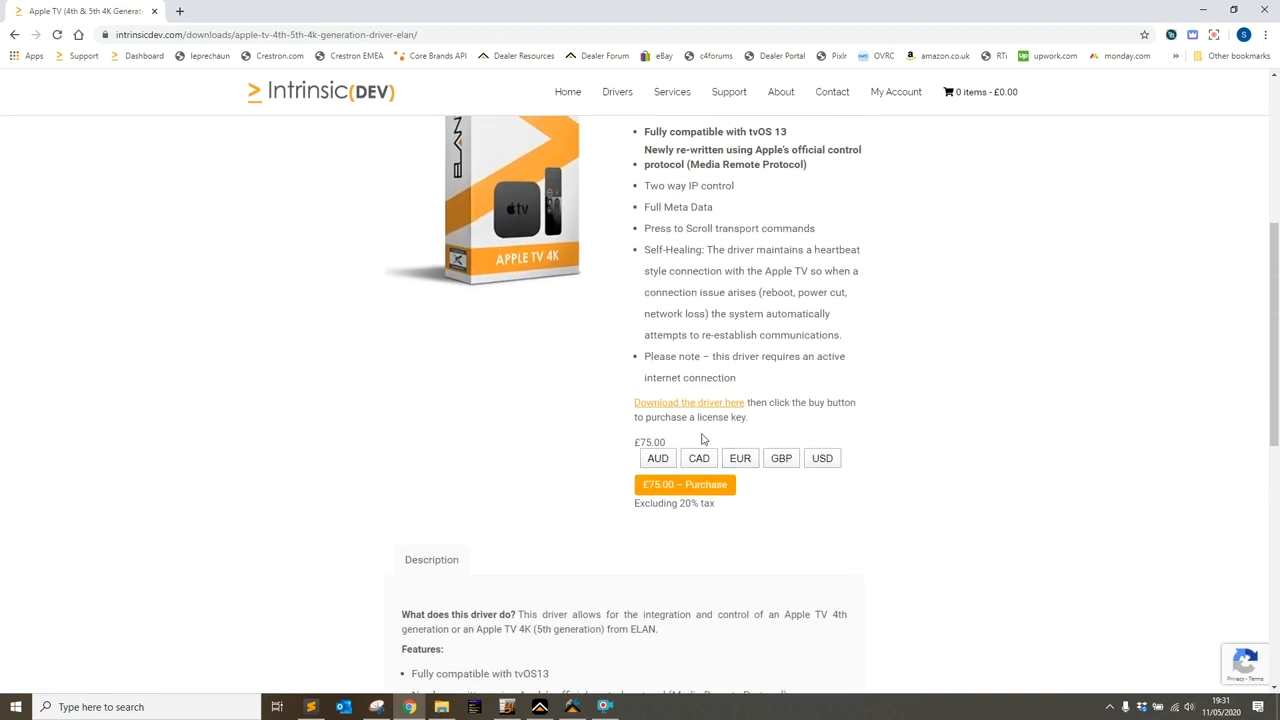
{"action": "mouse_move", "coordinate": [710, 402]}
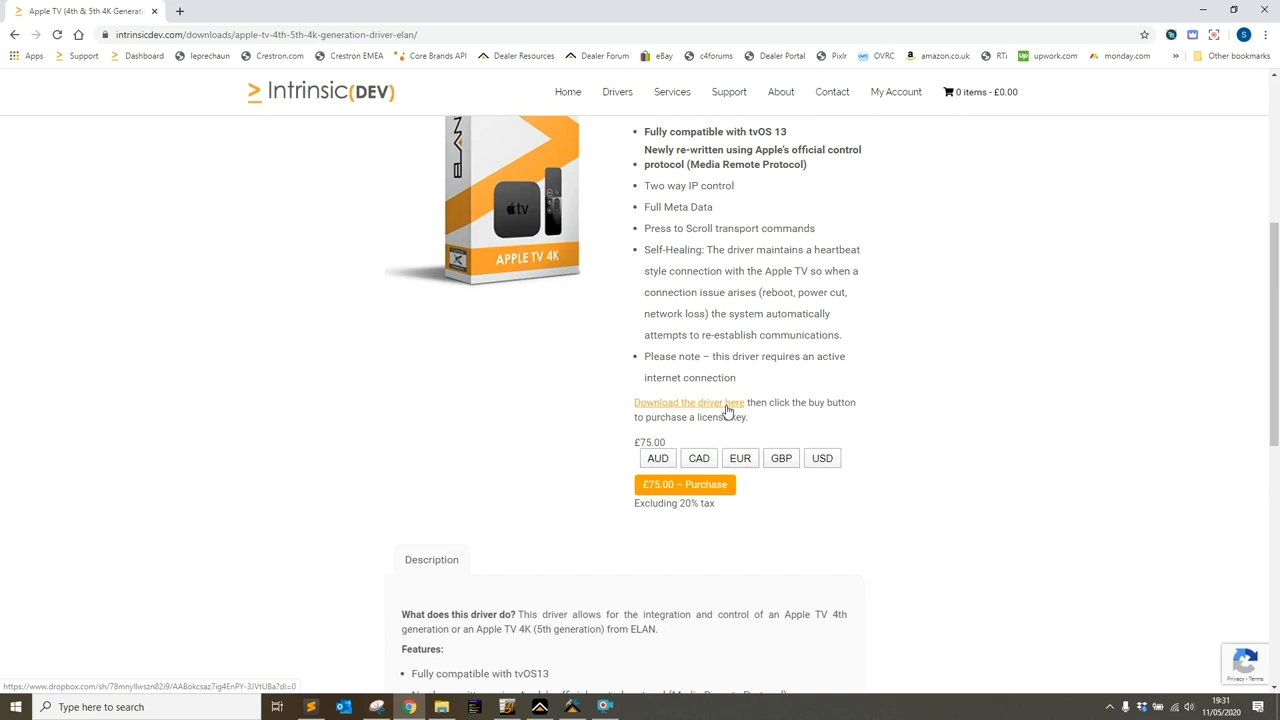
{"action": "mouse_move", "coordinate": [733, 407]}
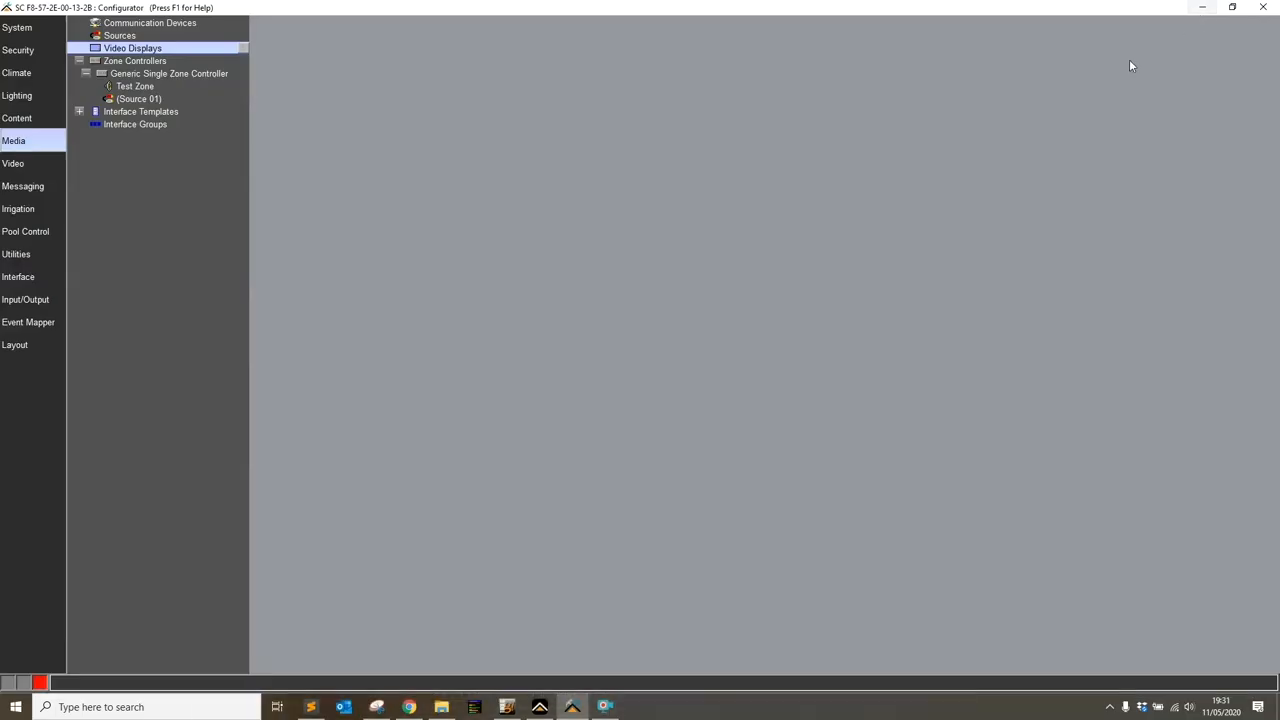
{"action": "mouse_move", "coordinate": [350, 260]}
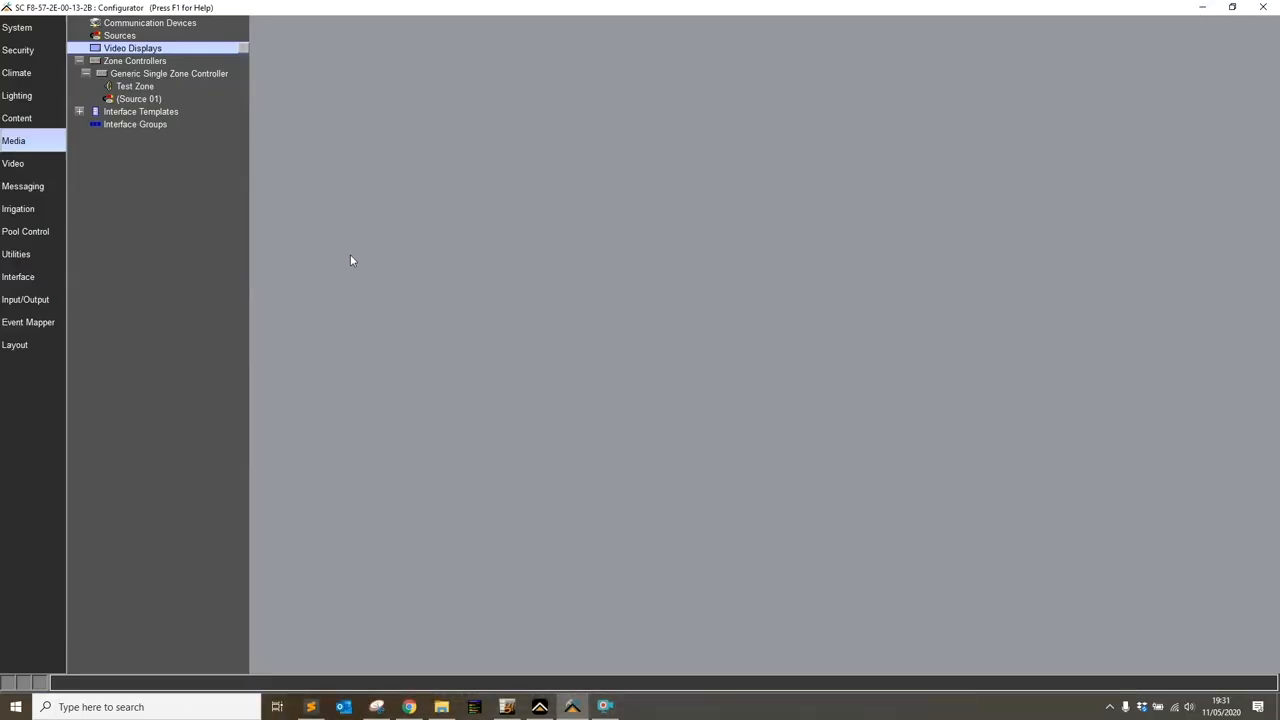
{"action": "mouse_move", "coordinate": [369, 252]}
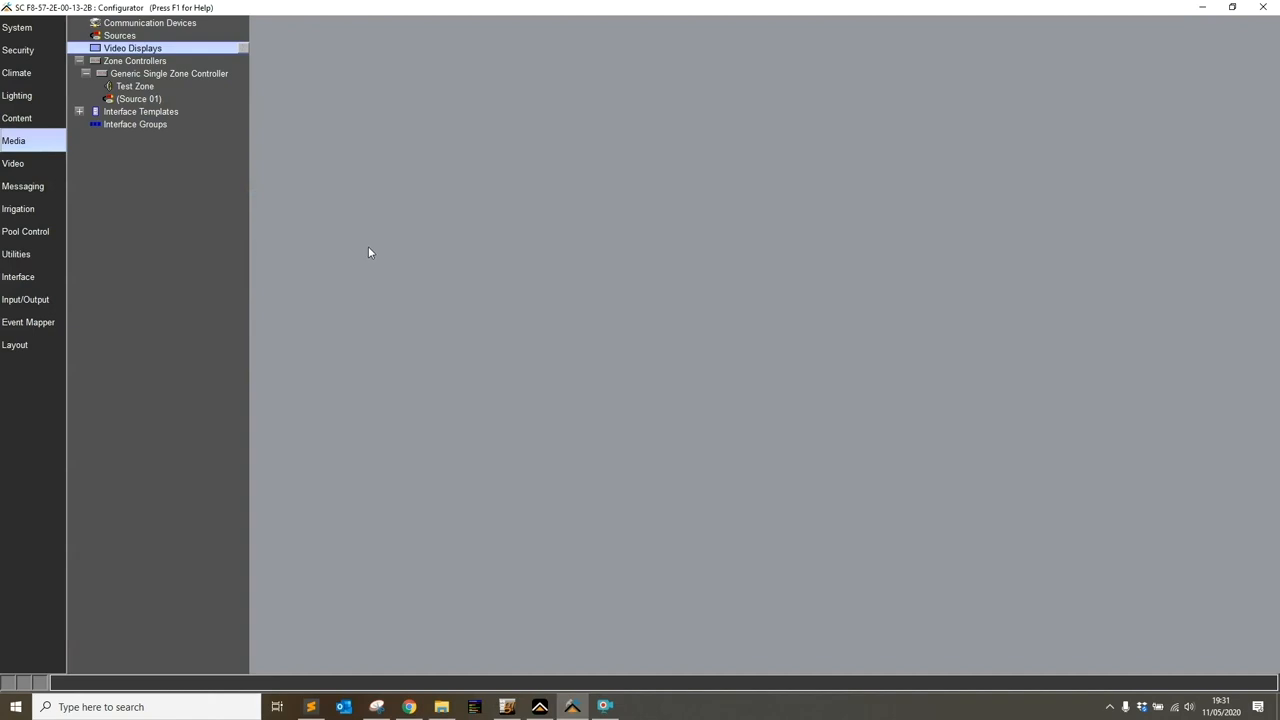
Select Communication Devices in the Media tree and show its 'Add New Communication Device...' option
{"action": "left_click", "coordinate": [150, 22]}
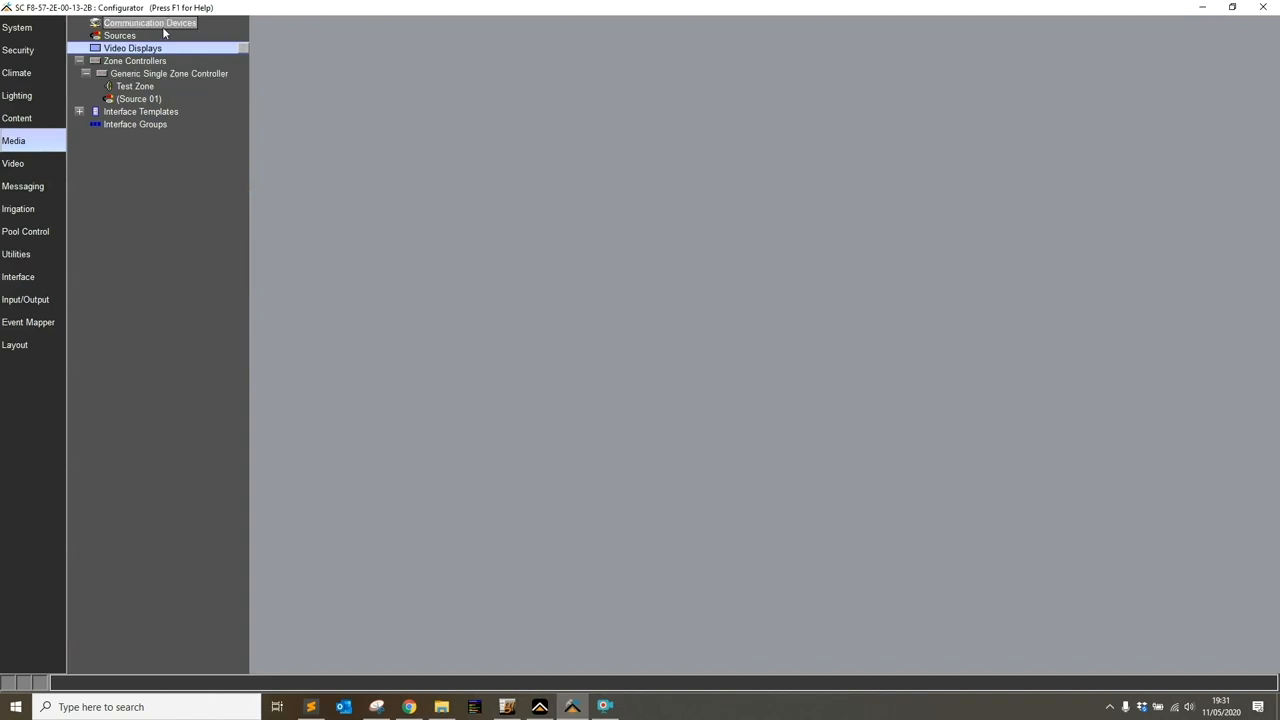
{"action": "left_click", "coordinate": [150, 22]}
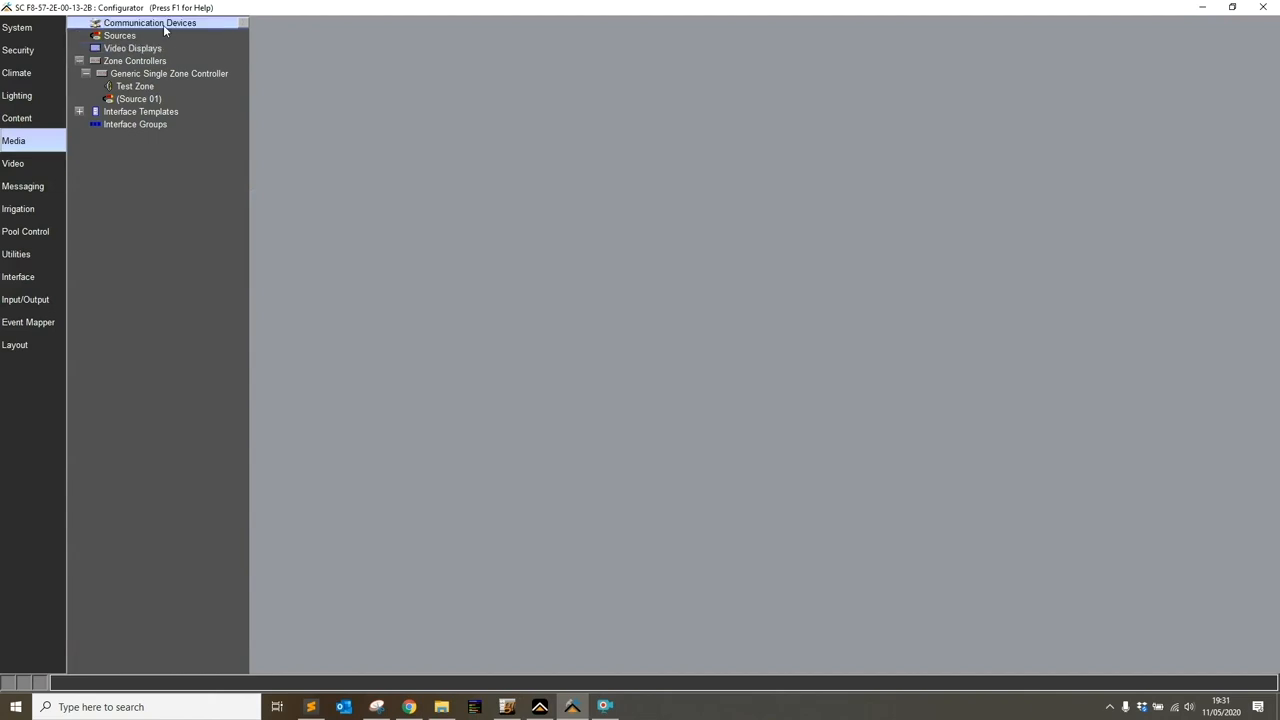
{"action": "right_click", "coordinate": [150, 23]}
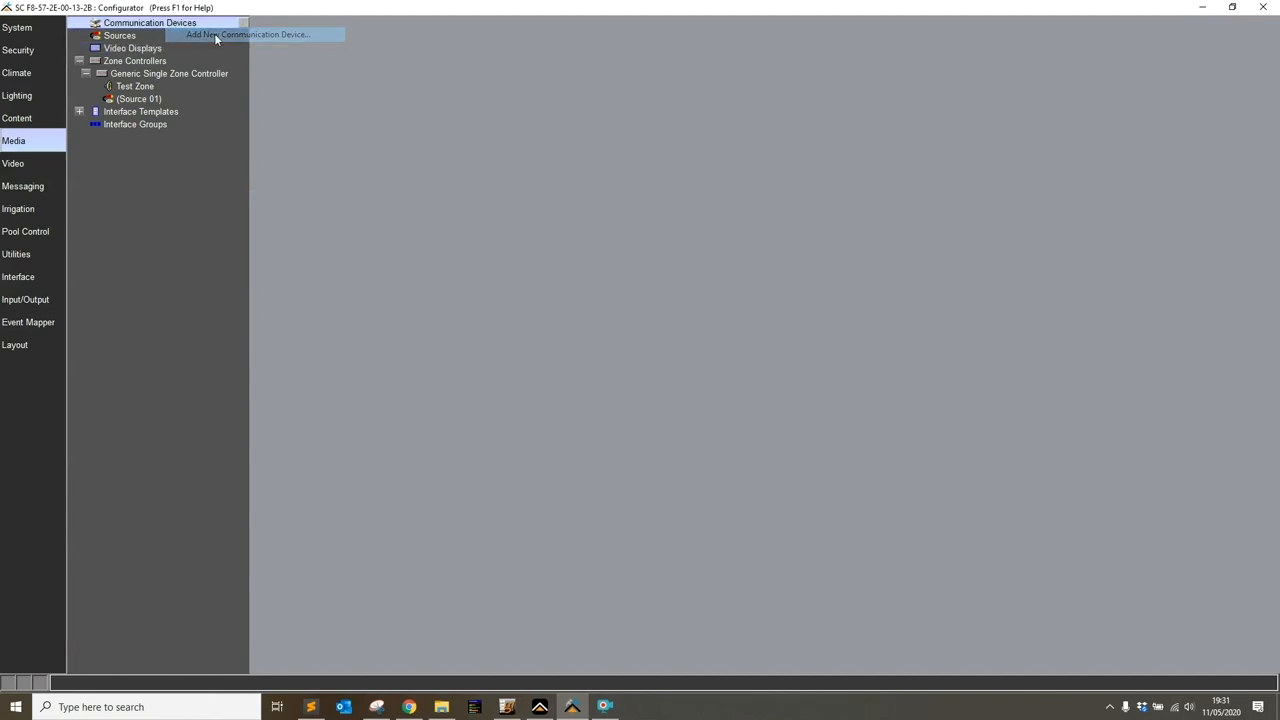
{"action": "left_click", "coordinate": [247, 34]}
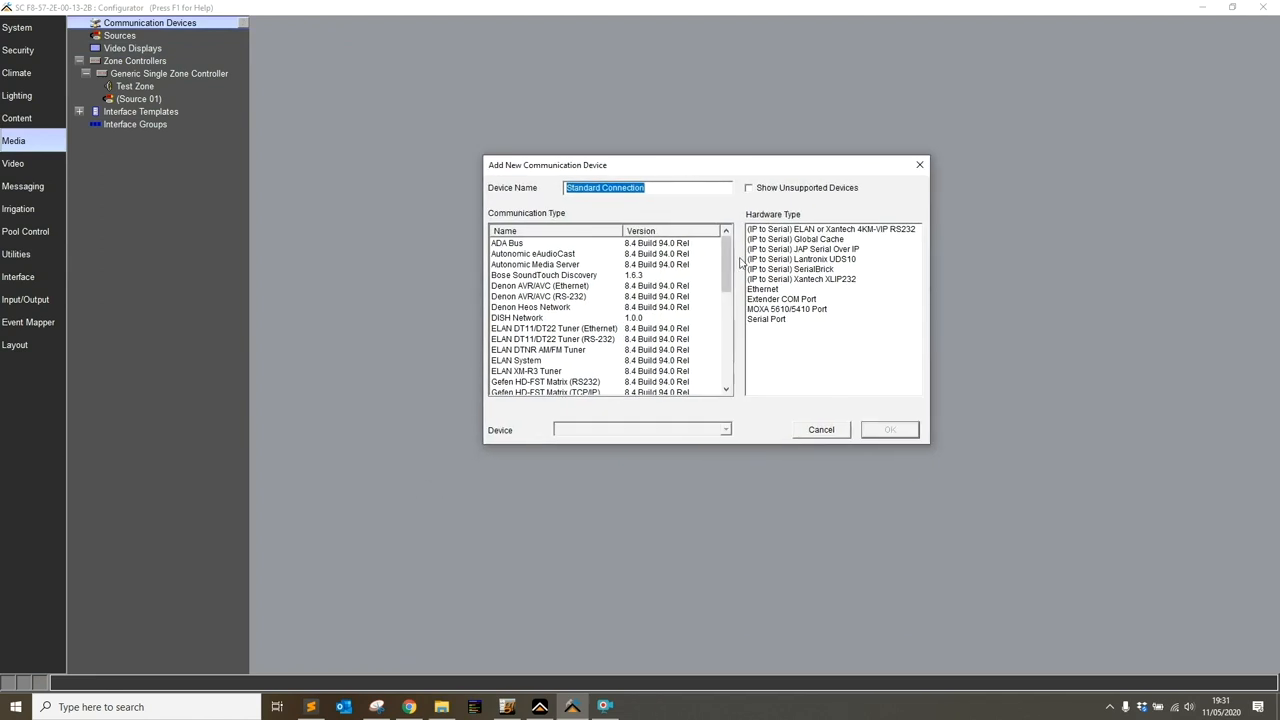
{"action": "scroll", "scroll_direction": "down", "scroll_amount": 3}
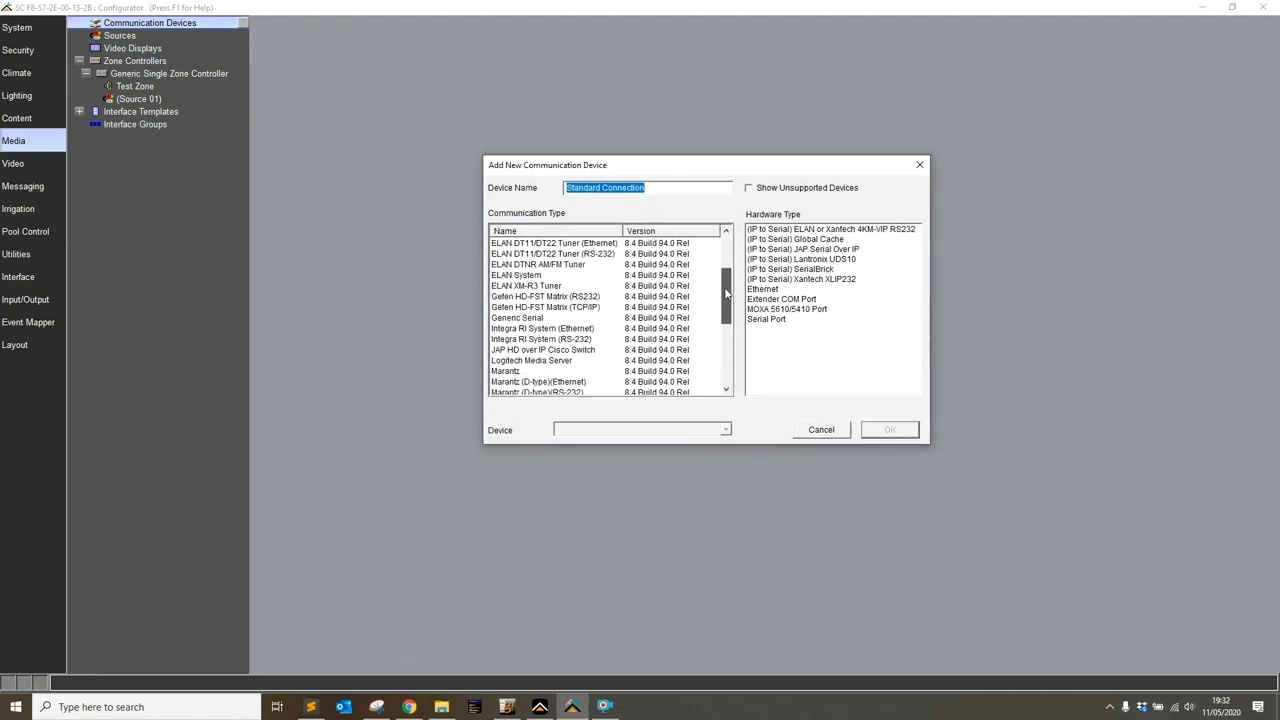
{"action": "scroll", "scroll_direction": "up", "scroll_amount": 3}
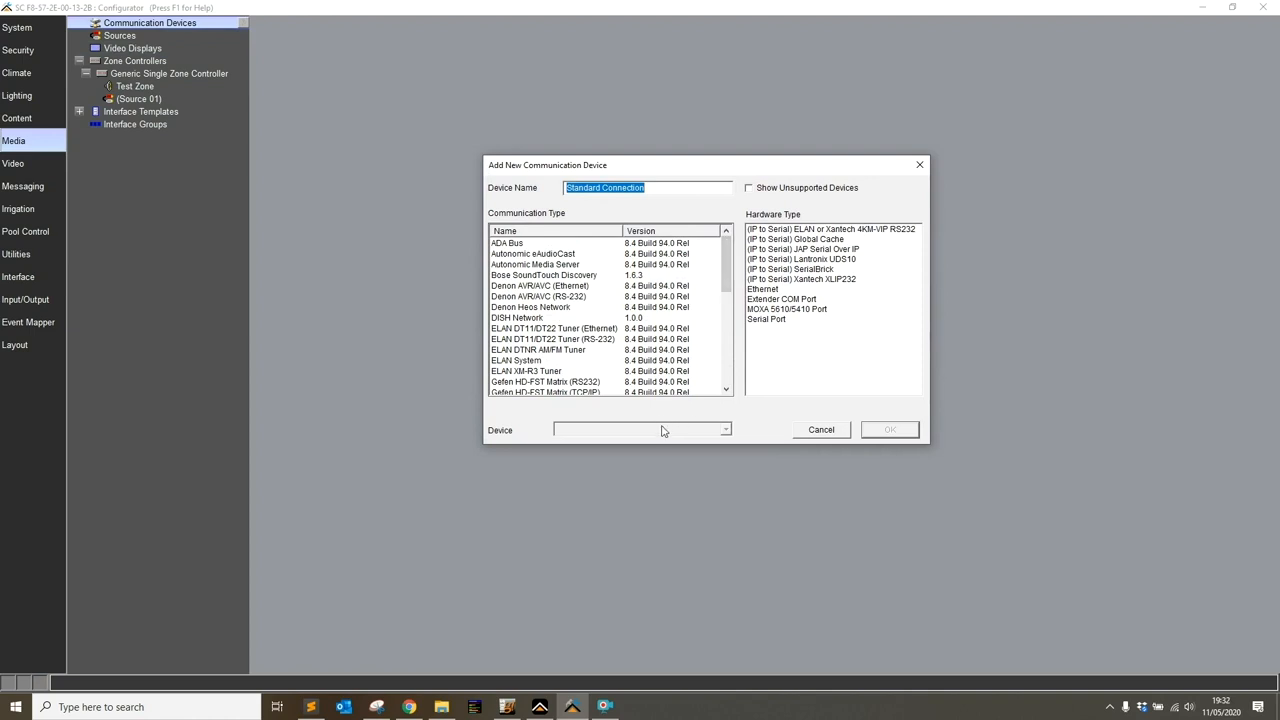
{"action": "mouse_move", "coordinate": [645, 437]}
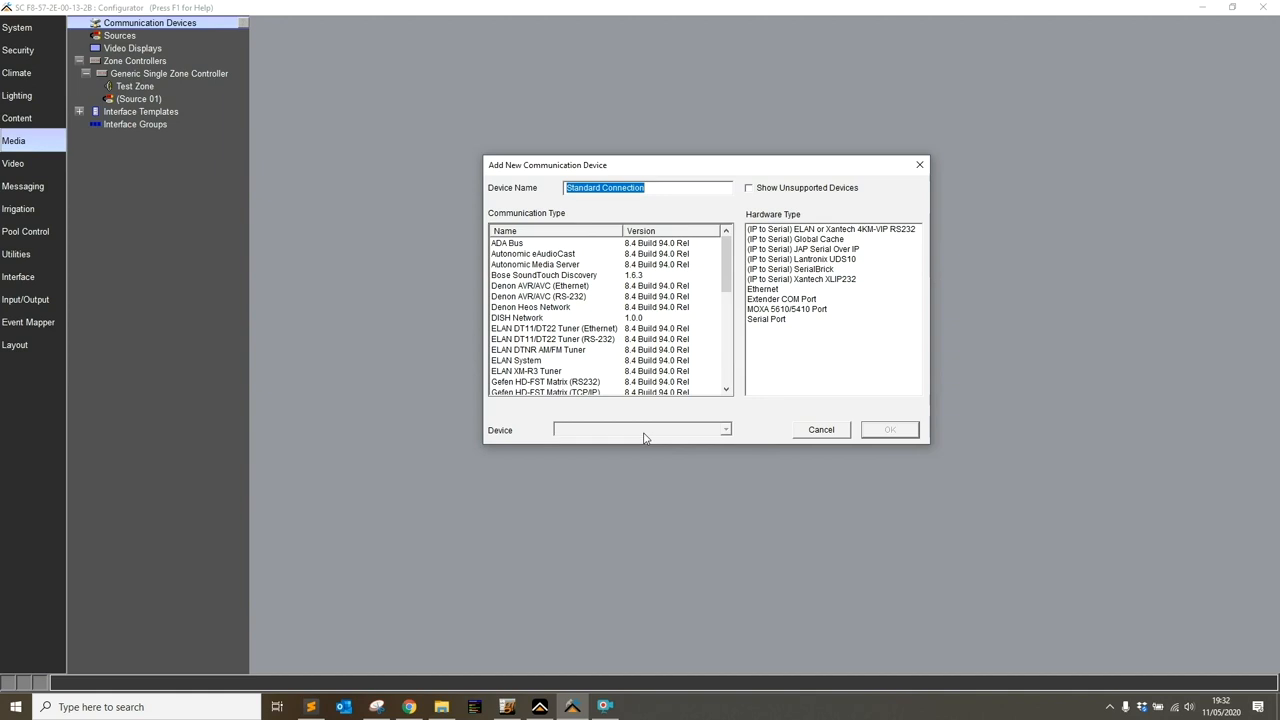
{"action": "left_click", "coordinate": [821, 429]}
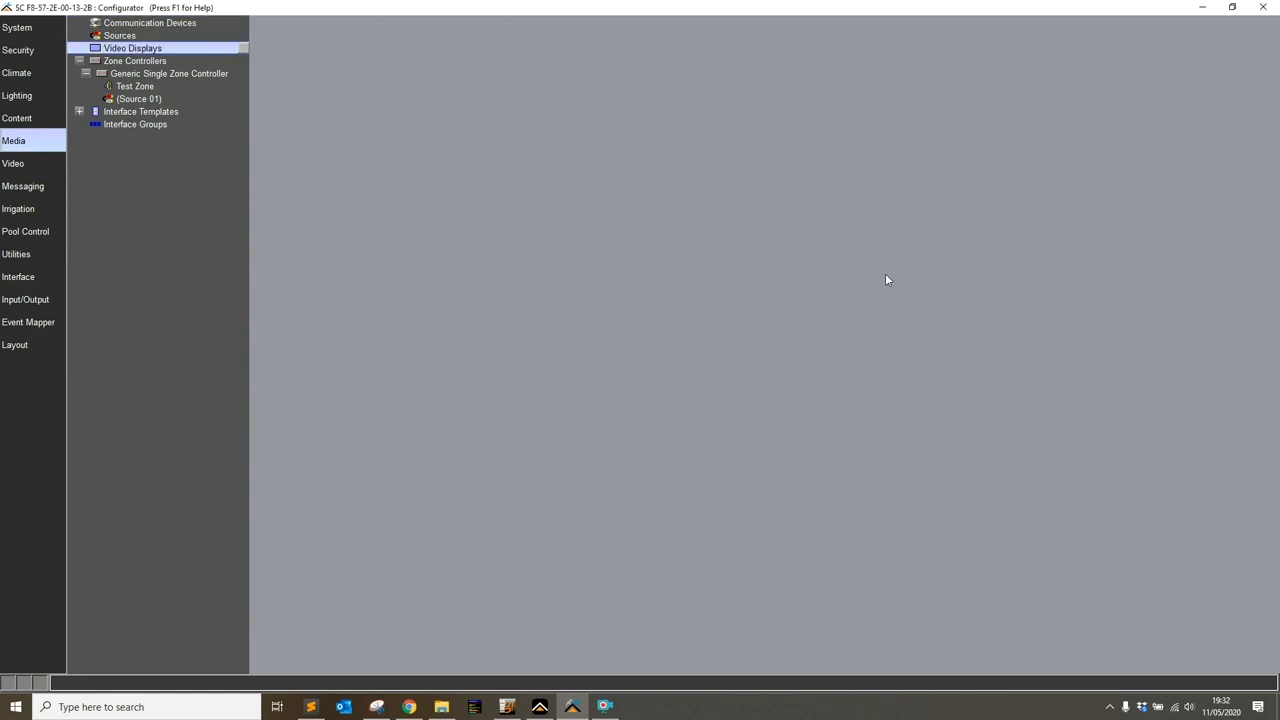
{"action": "mouse_move", "coordinate": [354, 87]}
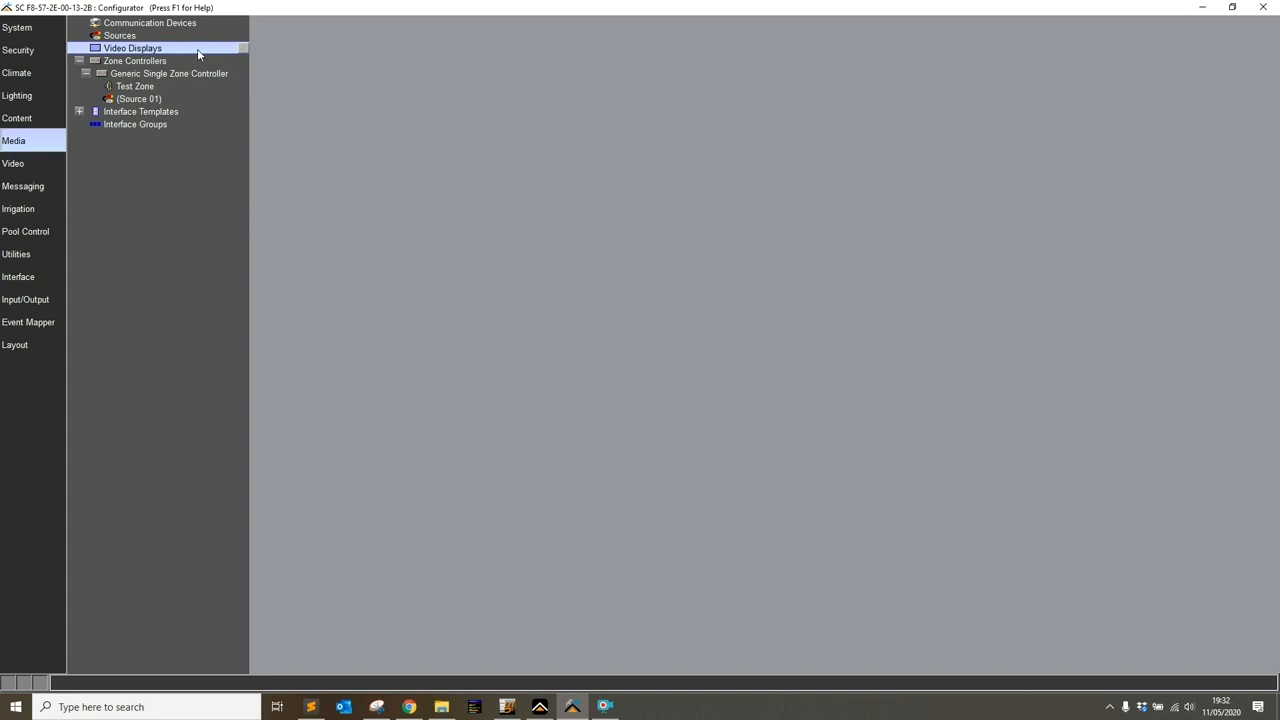
{"action": "right_click", "coordinate": [133, 48]}
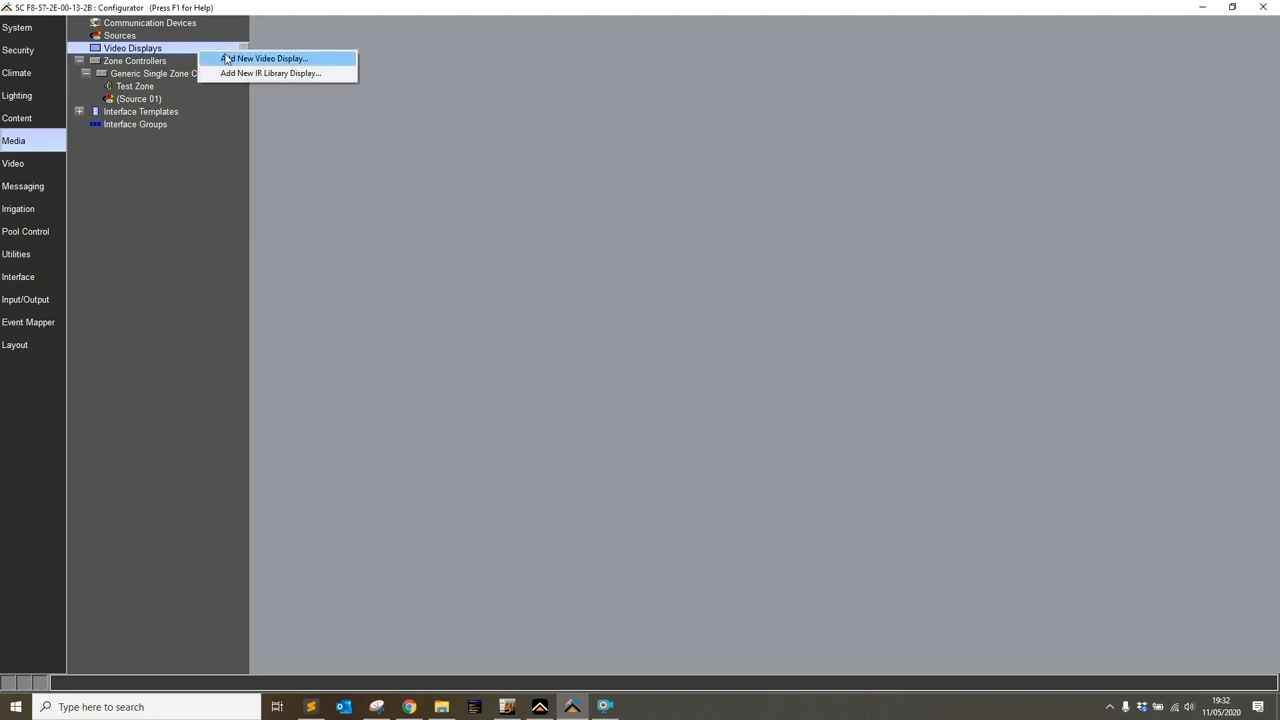
{"action": "mouse_move", "coordinate": [295, 60]}
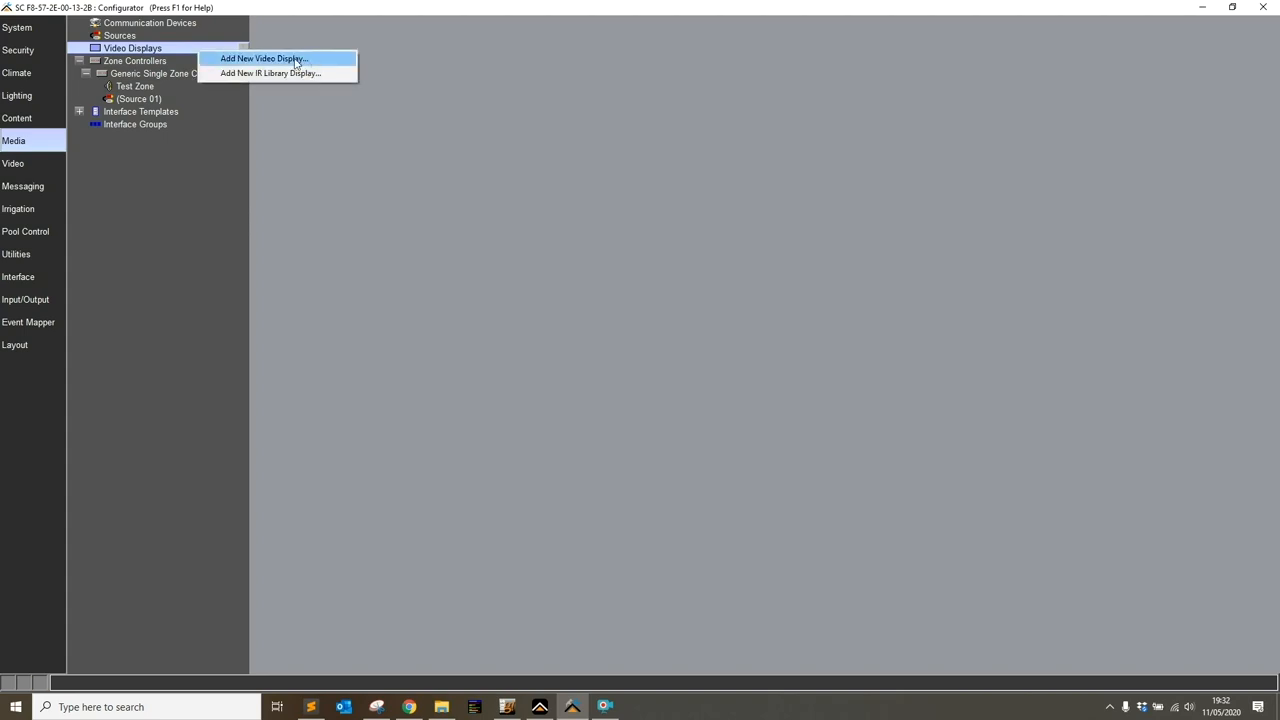
{"action": "left_click", "coordinate": [263, 58]}
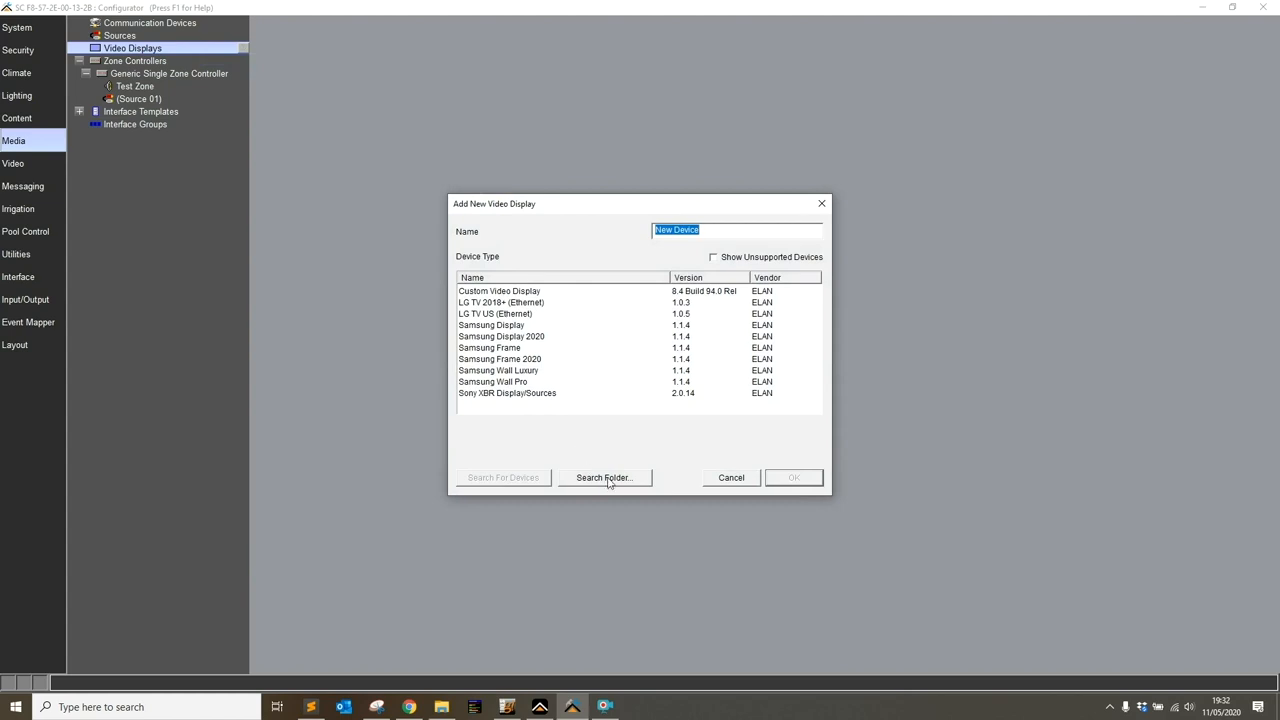
{"action": "left_click", "coordinate": [603, 477]}
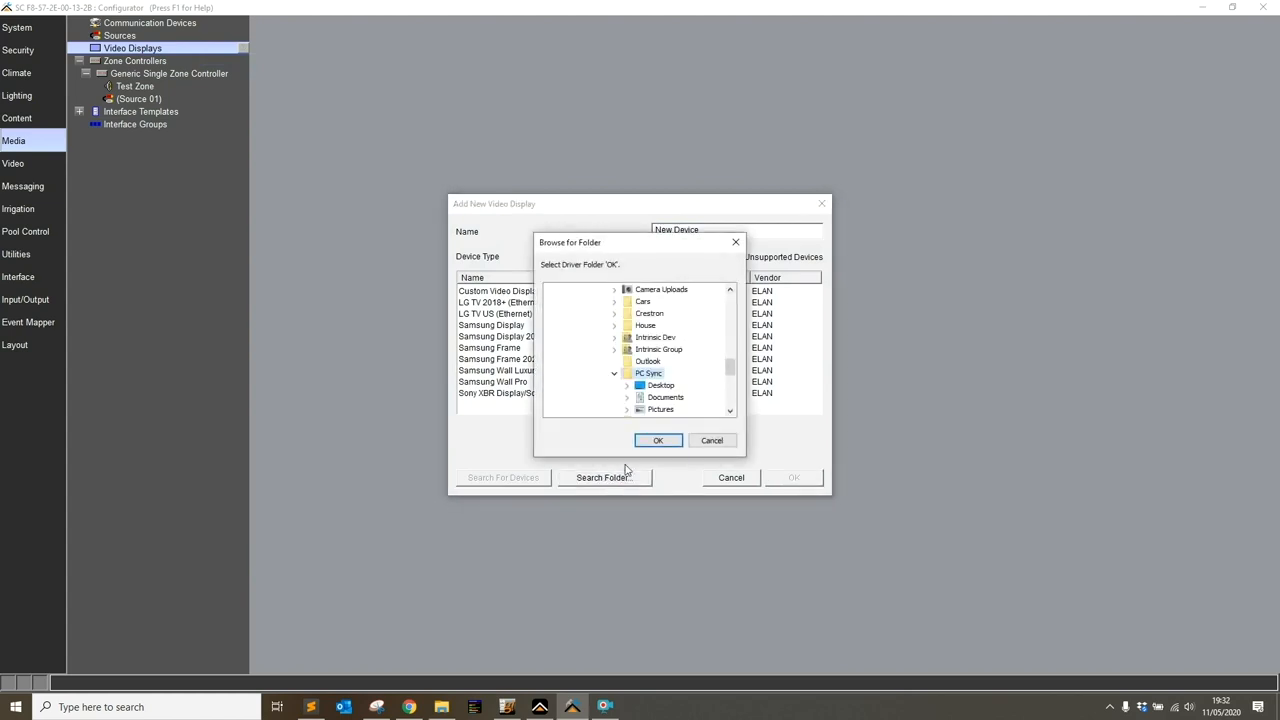
{"action": "left_click", "coordinate": [660, 385]}
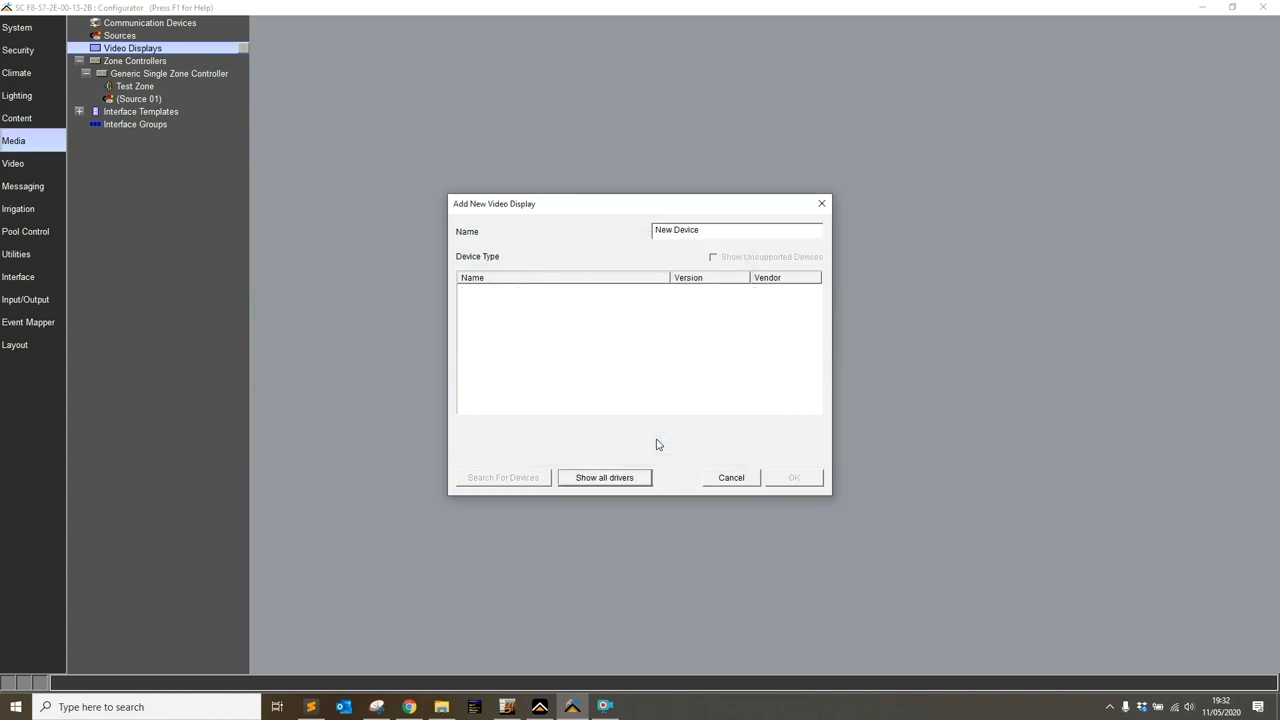
{"action": "mouse_move", "coordinate": [722, 483]}
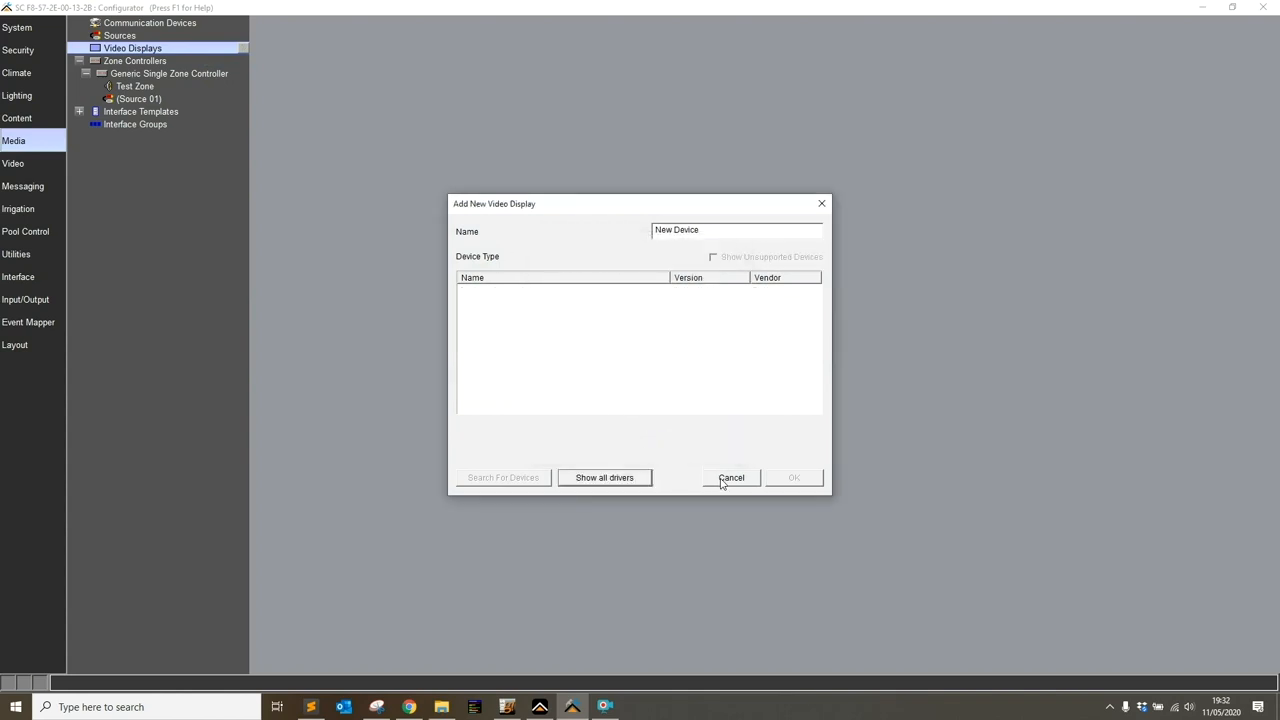
{"action": "left_click", "coordinate": [731, 477]}
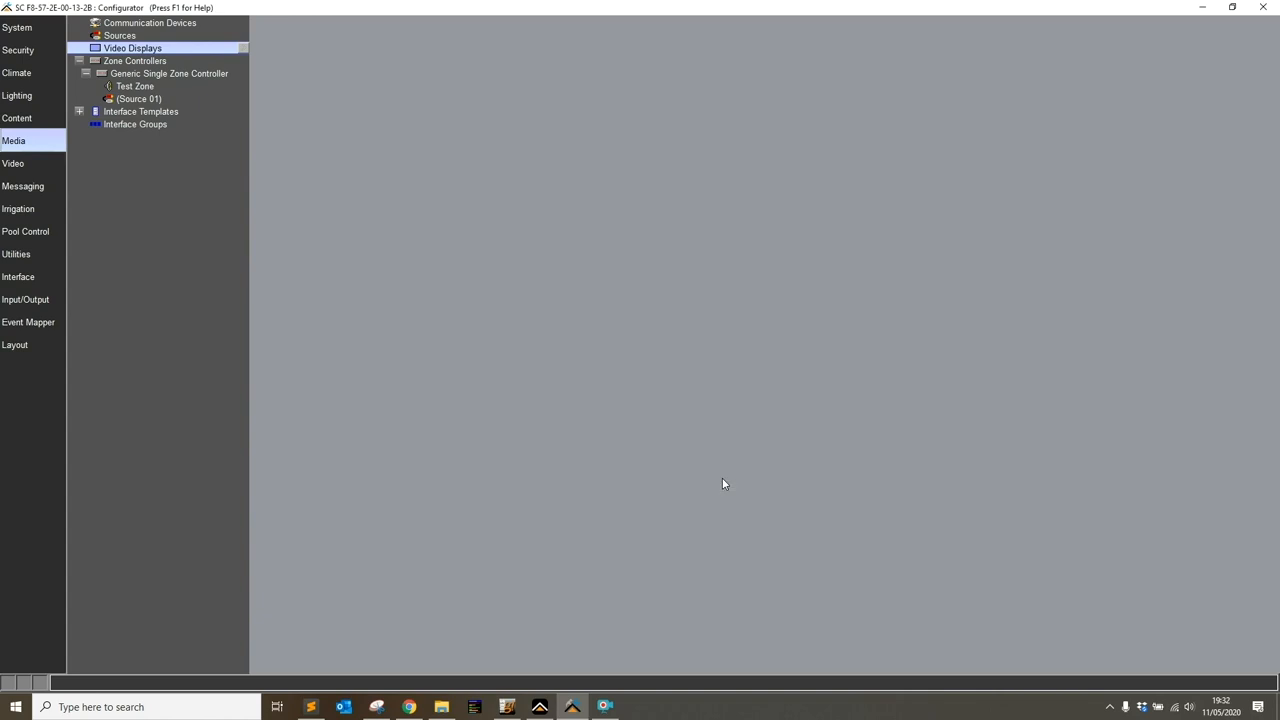
{"action": "left_click", "coordinate": [149, 22]}
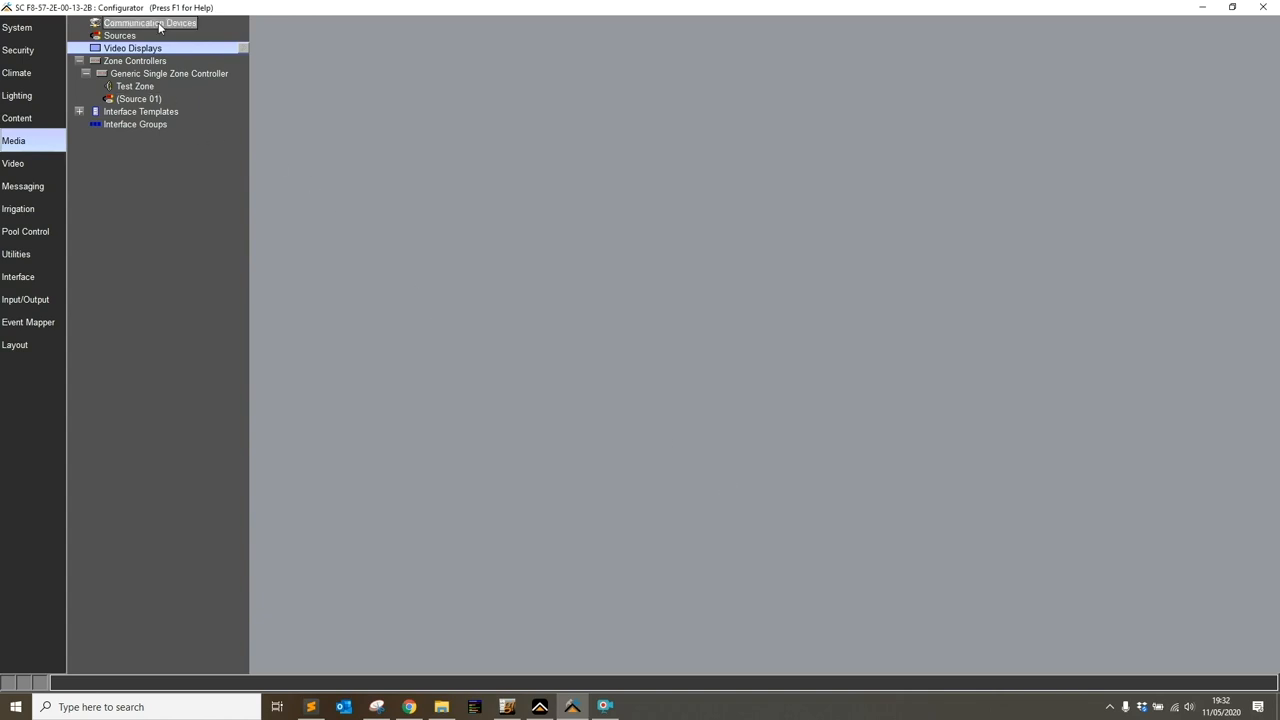
Add a new communication device using IntrinsicDev Apple TV Manager with Ethernet hardware type
{"action": "right_click", "coordinate": [150, 23]}
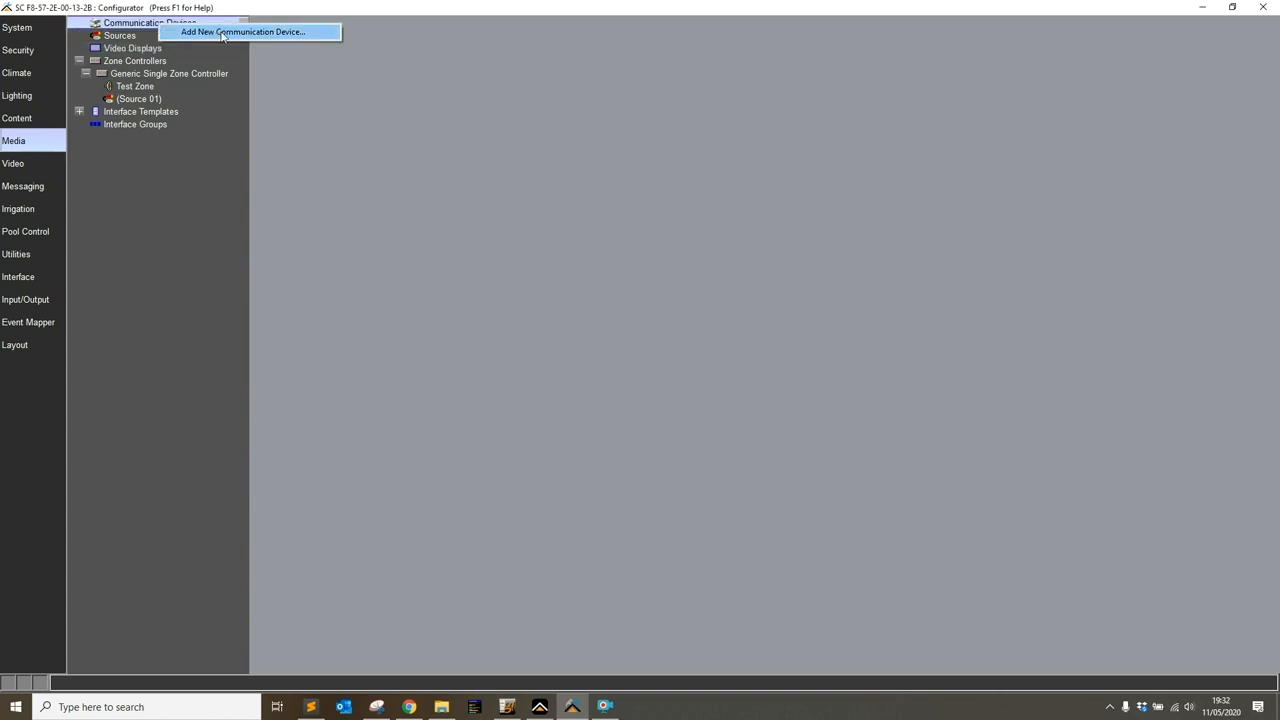
{"action": "left_click", "coordinate": [243, 31]}
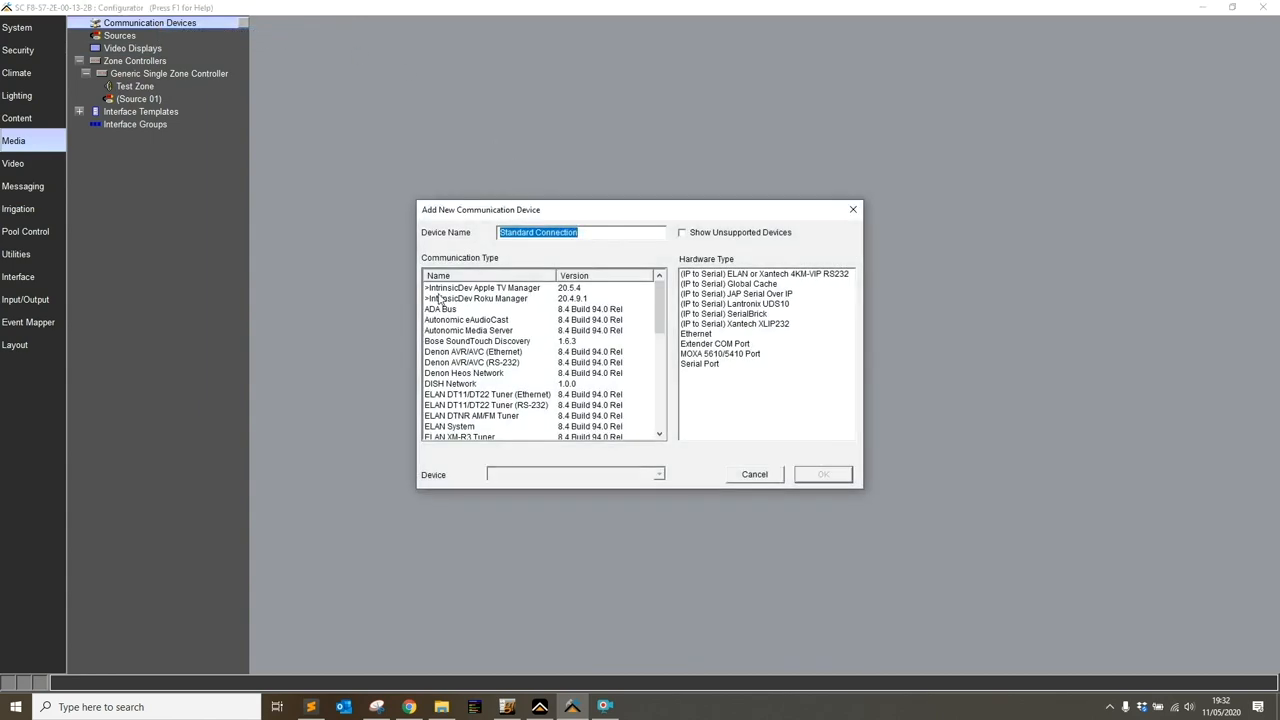
{"action": "left_click", "coordinate": [482, 288]}
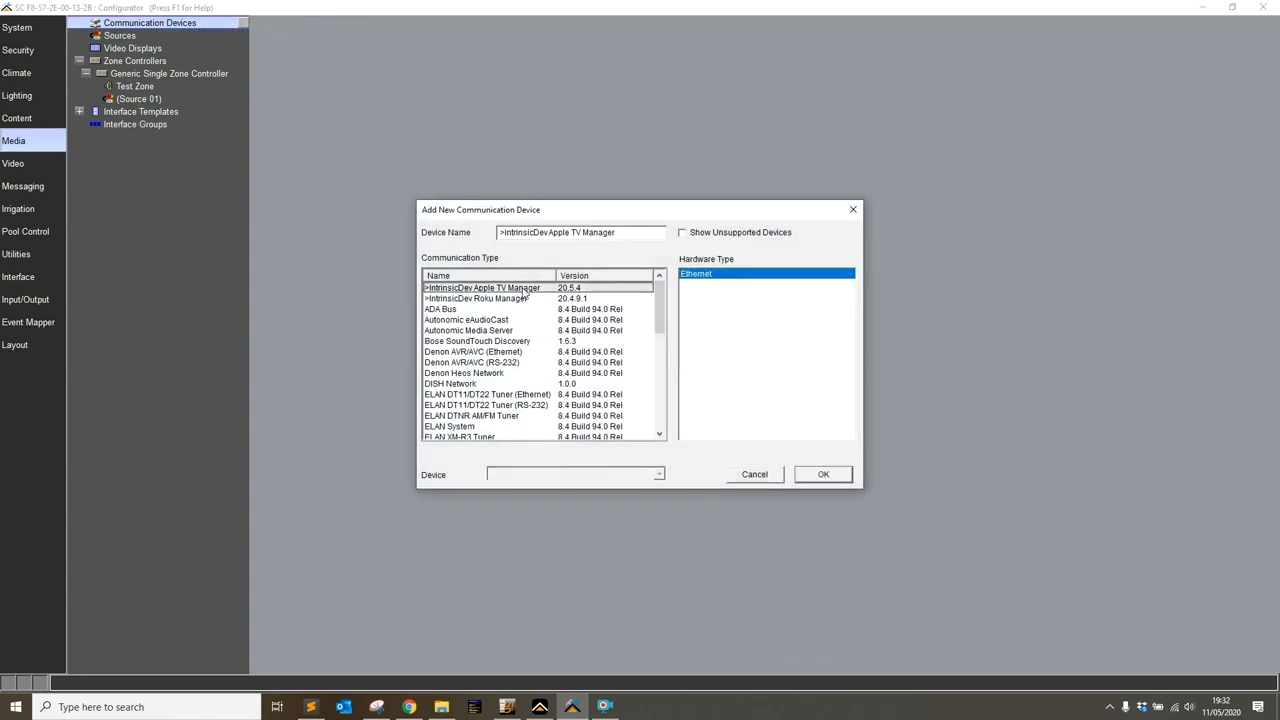
{"action": "left_click", "coordinate": [822, 474]}
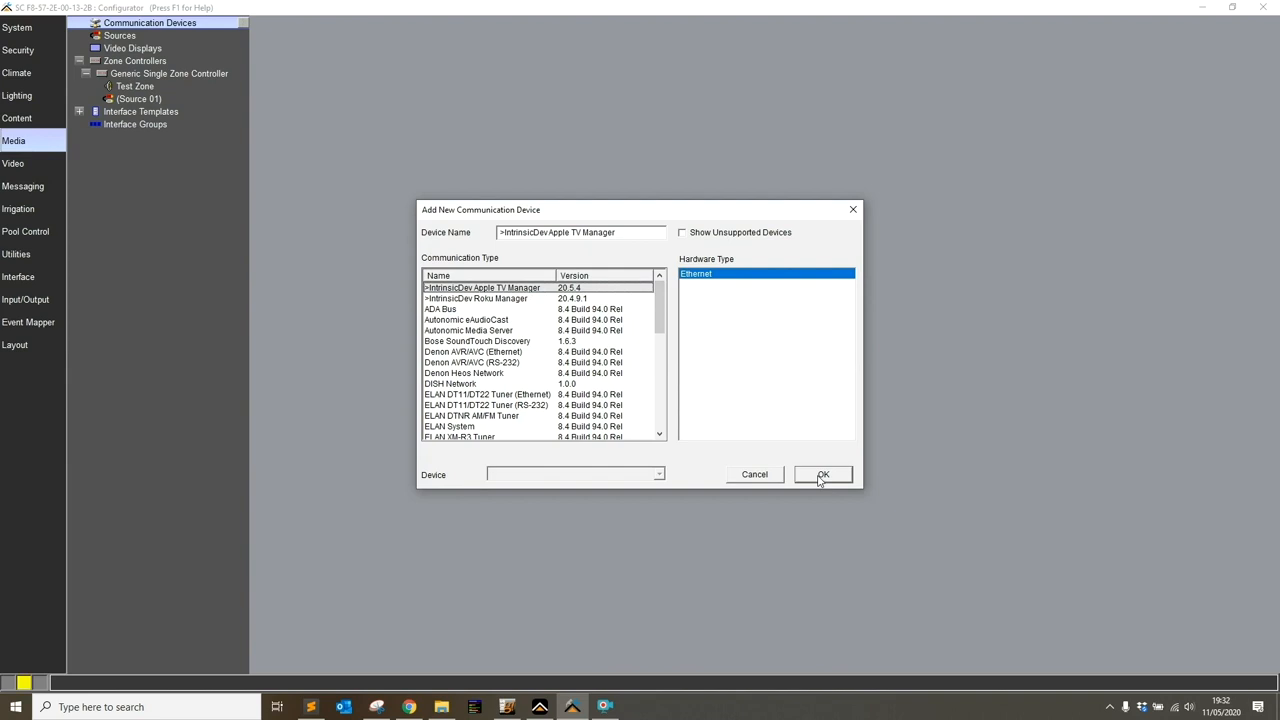
Confirm the Apple TV Manager device and apply its settings so the driver licenses
{"action": "left_click", "coordinate": [822, 474]}
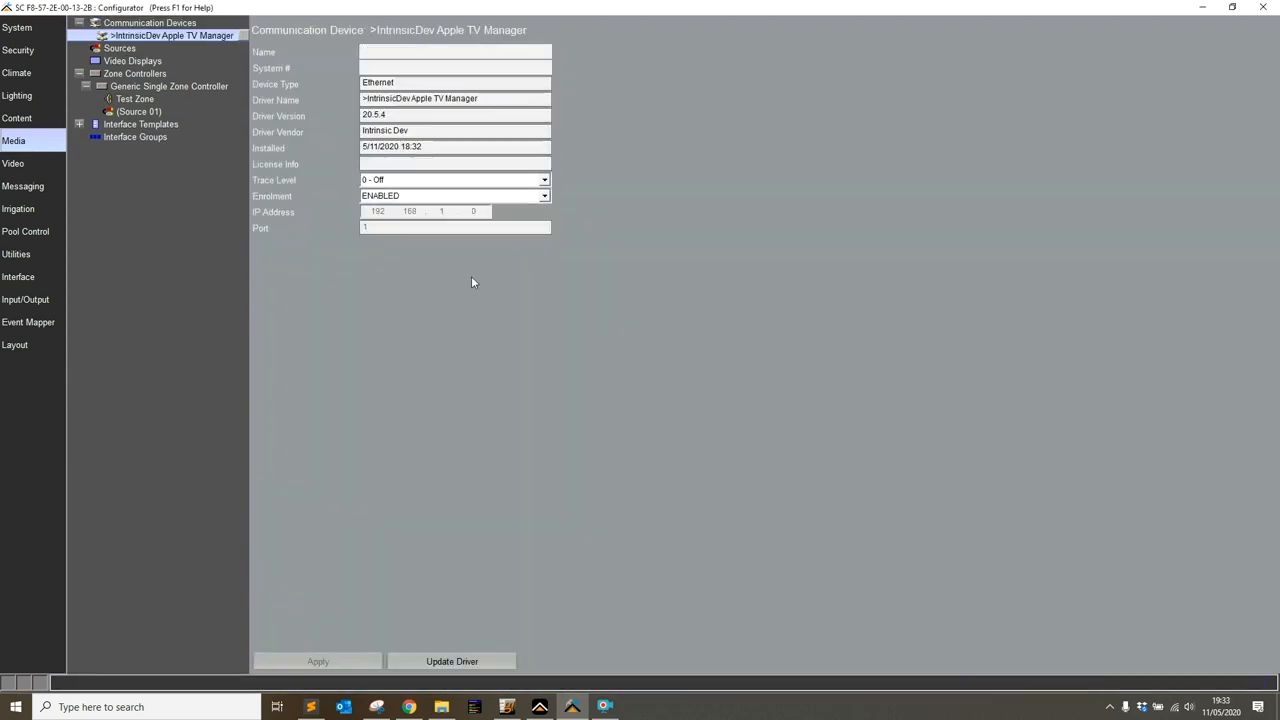
{"action": "left_click", "coordinate": [452, 661]}
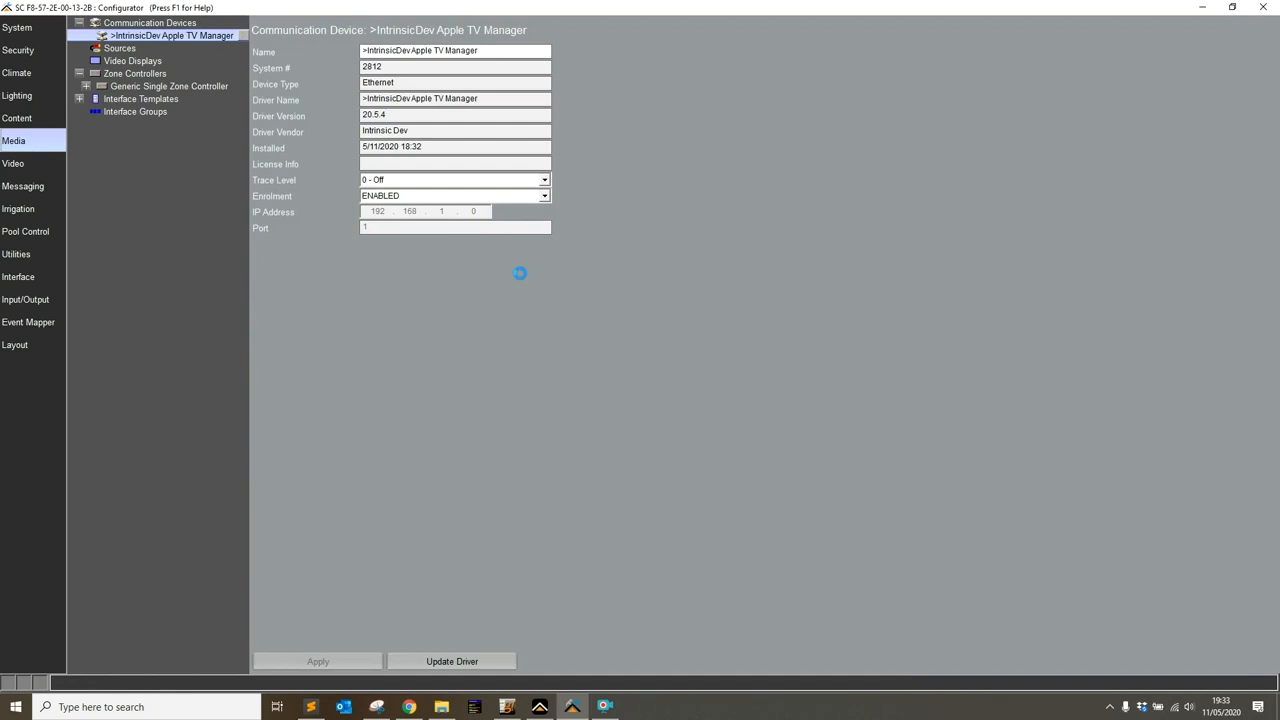
{"action": "left_click", "coordinate": [452, 661]}
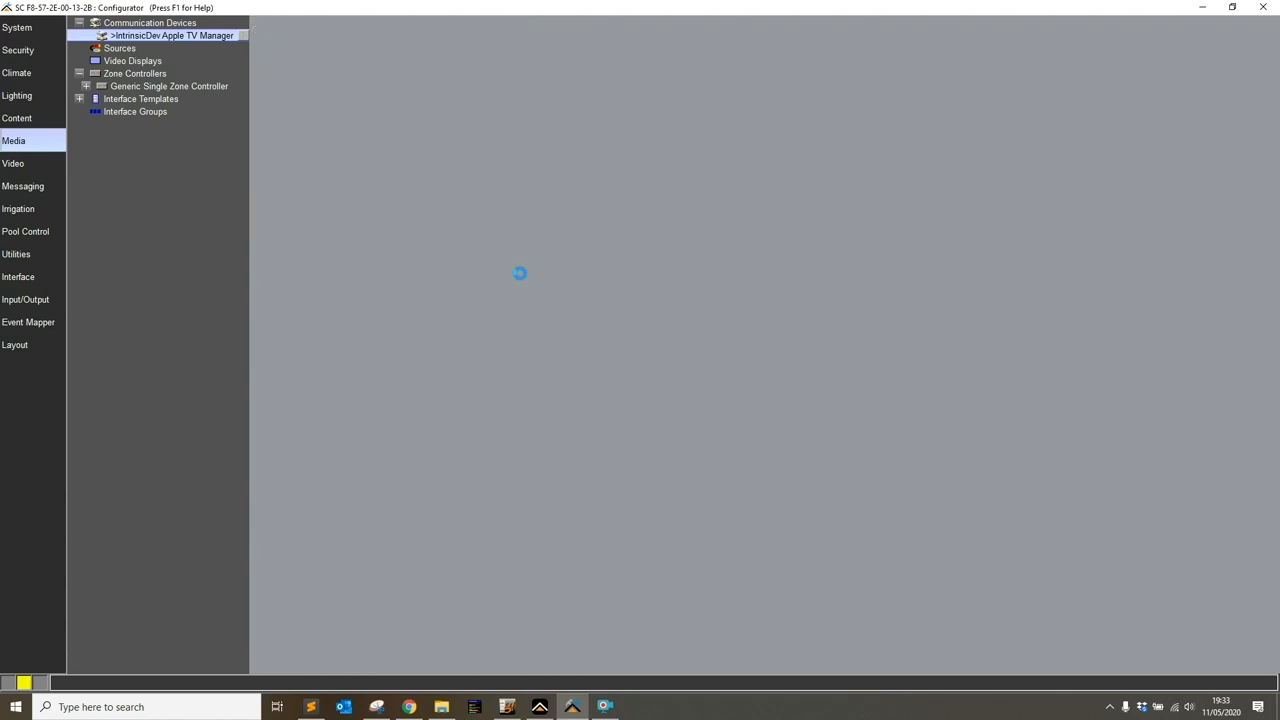
Open the auto-created Apple TV Test Rack source under Sources to check its Ok status
{"action": "left_click", "coordinate": [172, 35]}
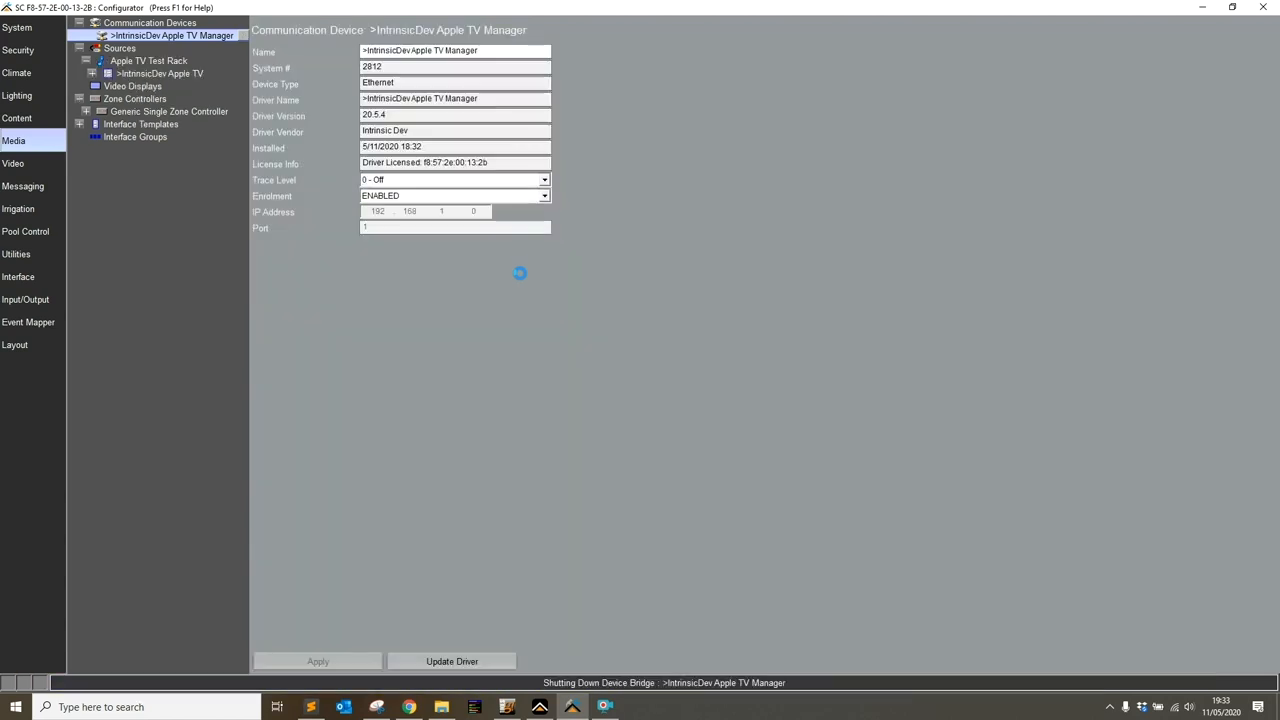
{"action": "left_click", "coordinate": [148, 60]}
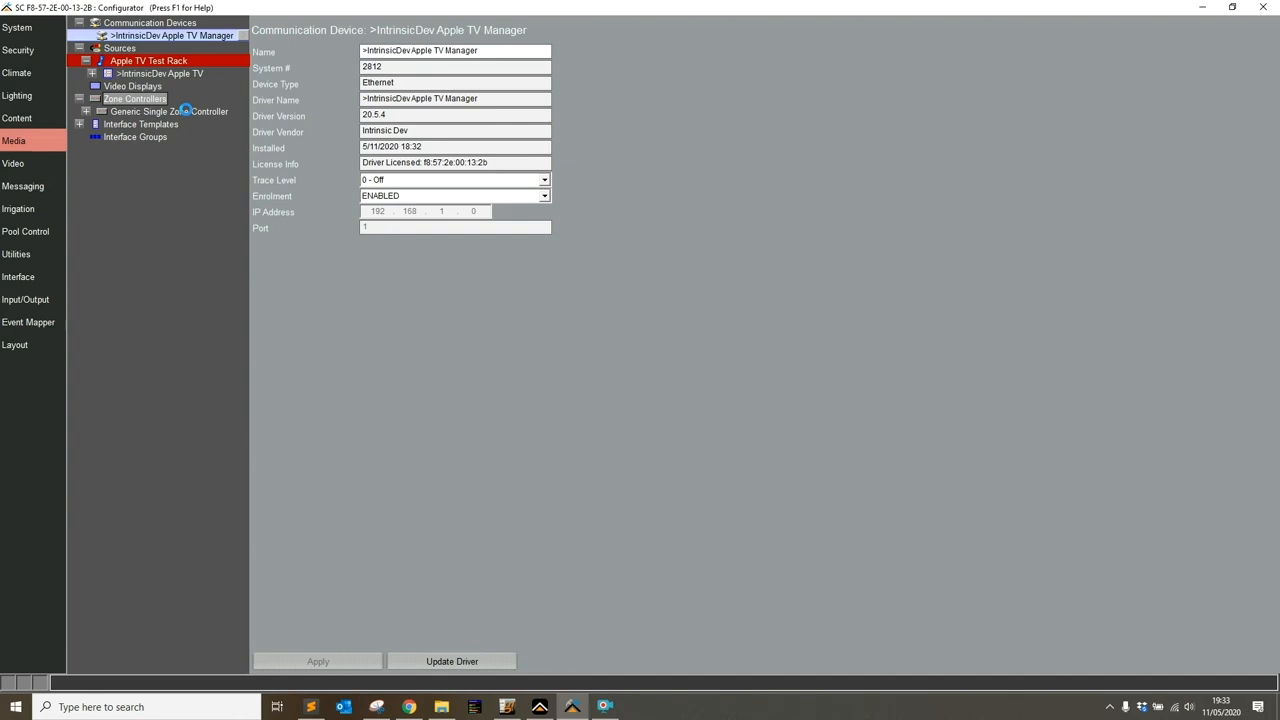
{"action": "left_click", "coordinate": [148, 60]}
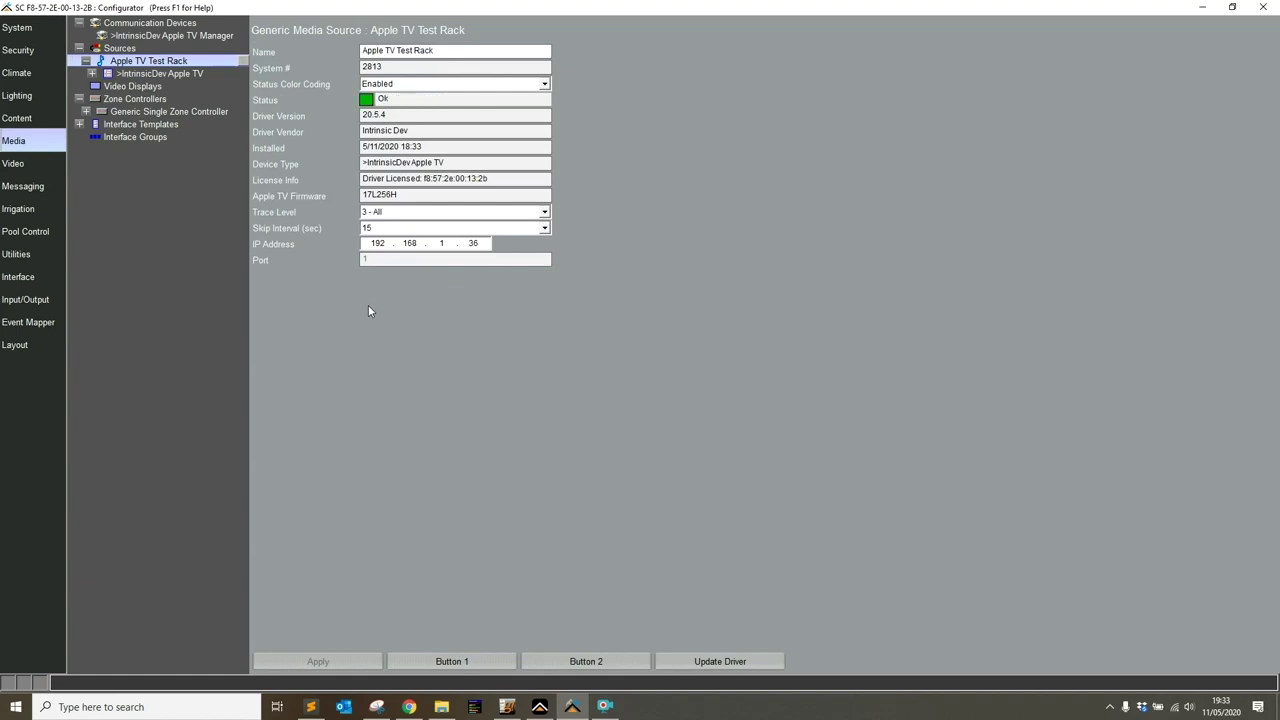
{"action": "mouse_move", "coordinate": [322, 276]}
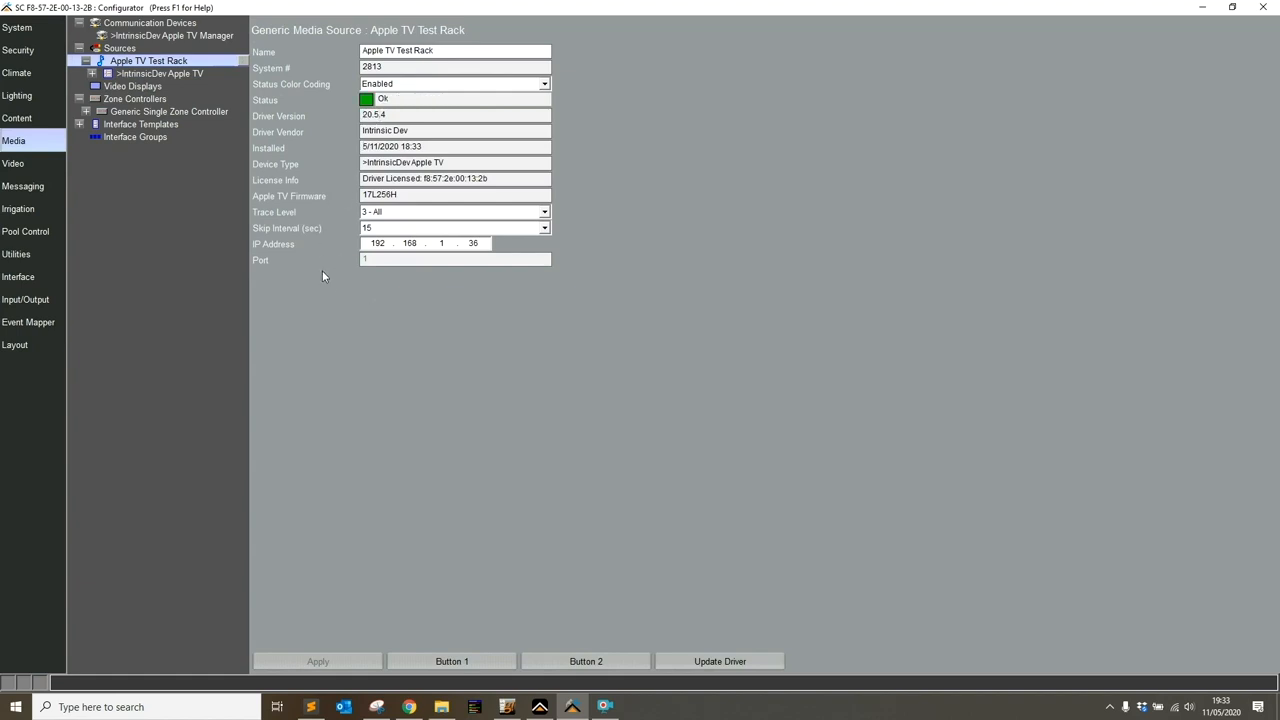
{"action": "left_click", "coordinate": [168, 111]}
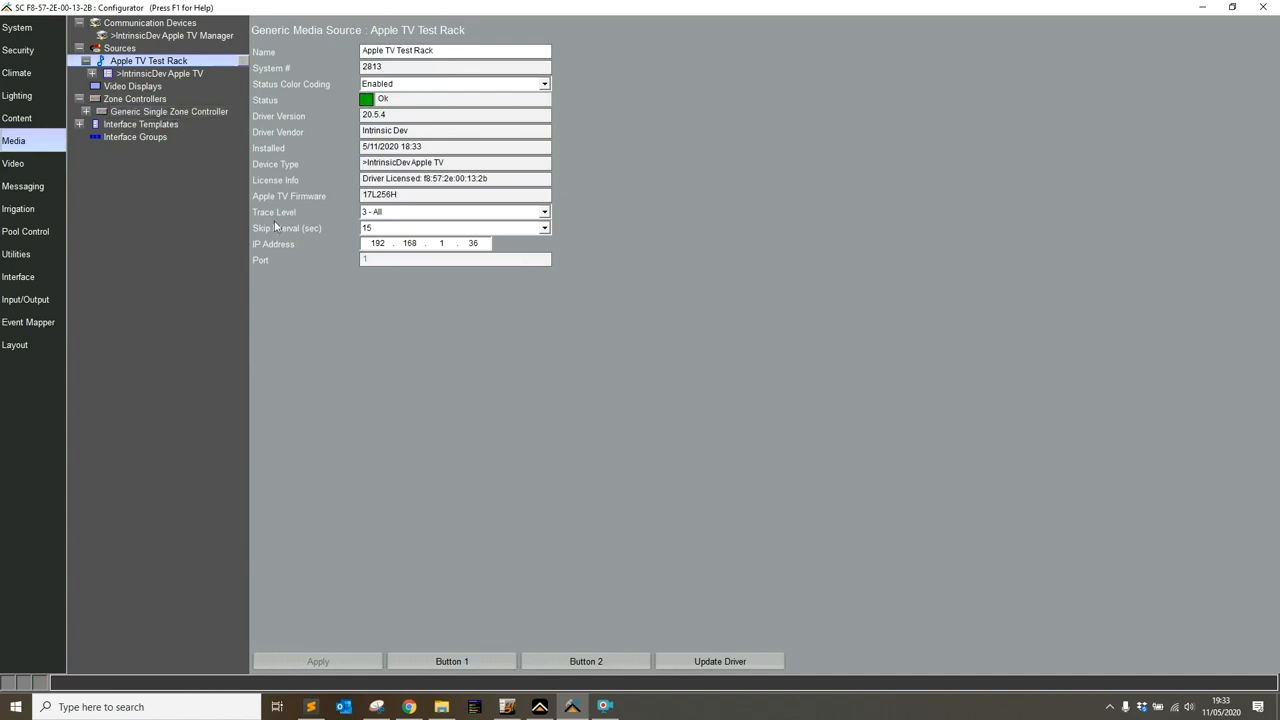
{"action": "left_click", "coordinate": [167, 111]}
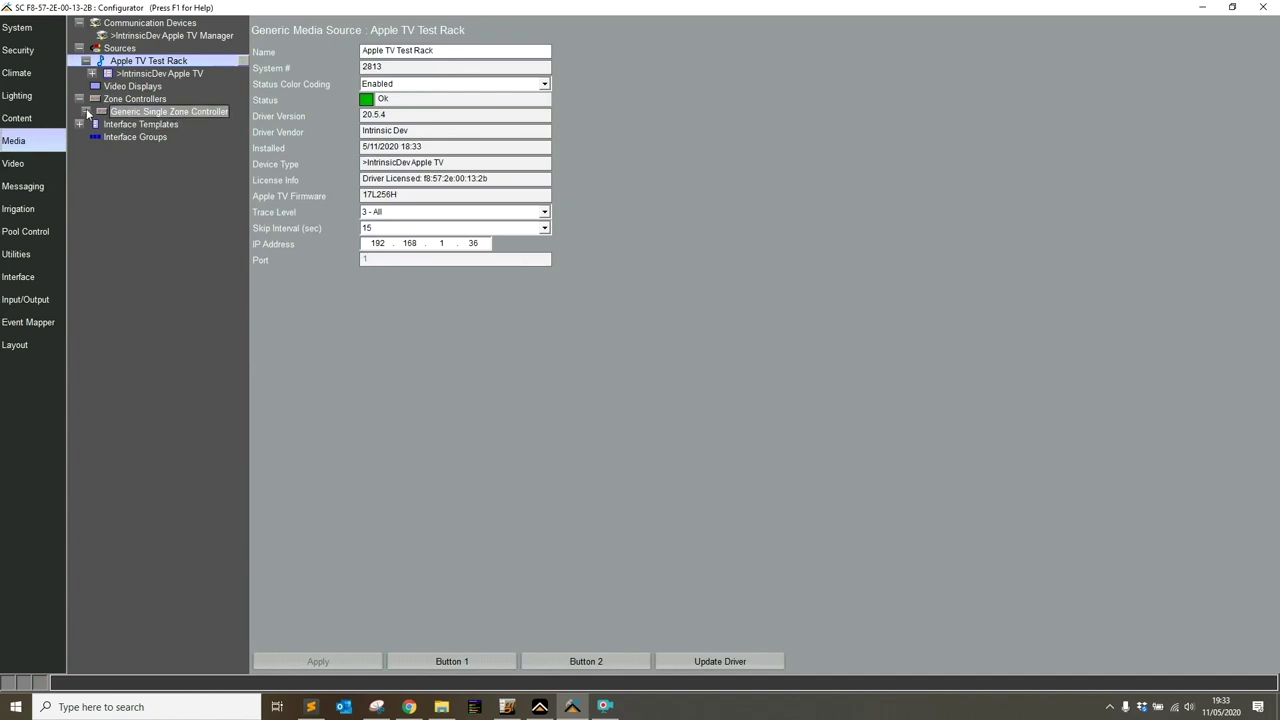
Assign Interface: IntrinsicDev Apple TV as Source 01's device and apply
{"action": "left_click", "coordinate": [168, 111]}
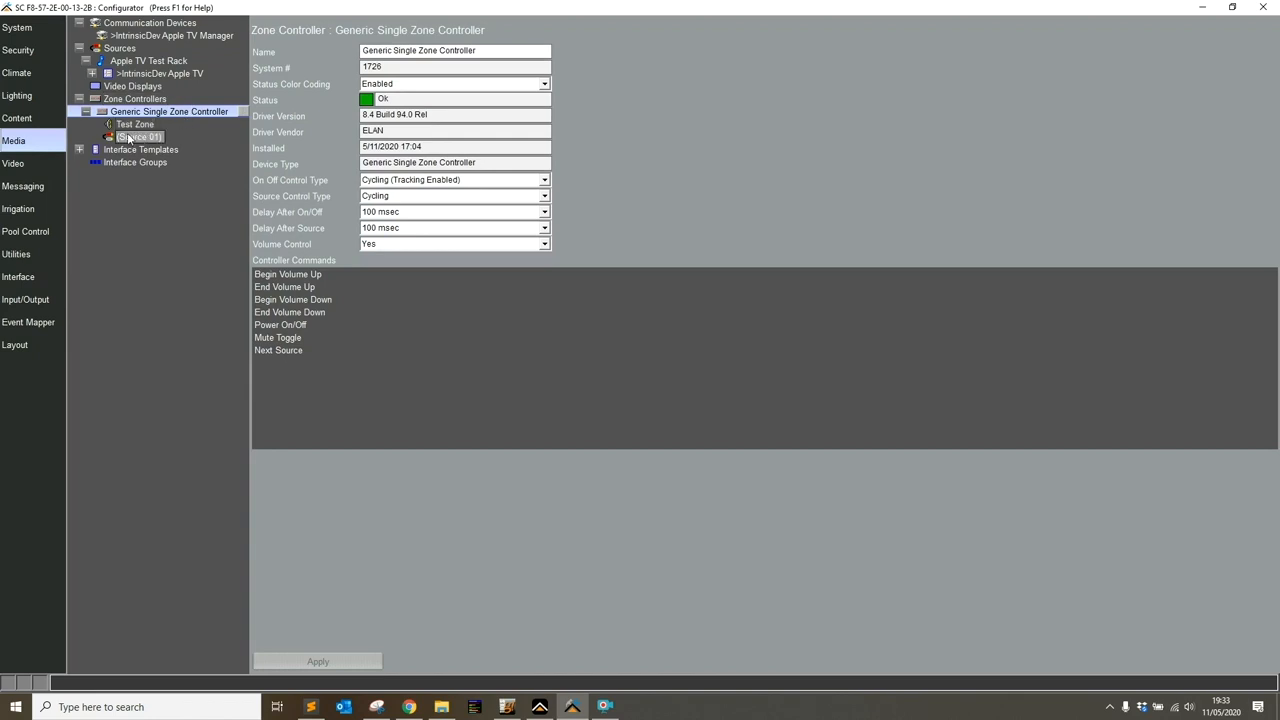
{"action": "left_click", "coordinate": [139, 136]}
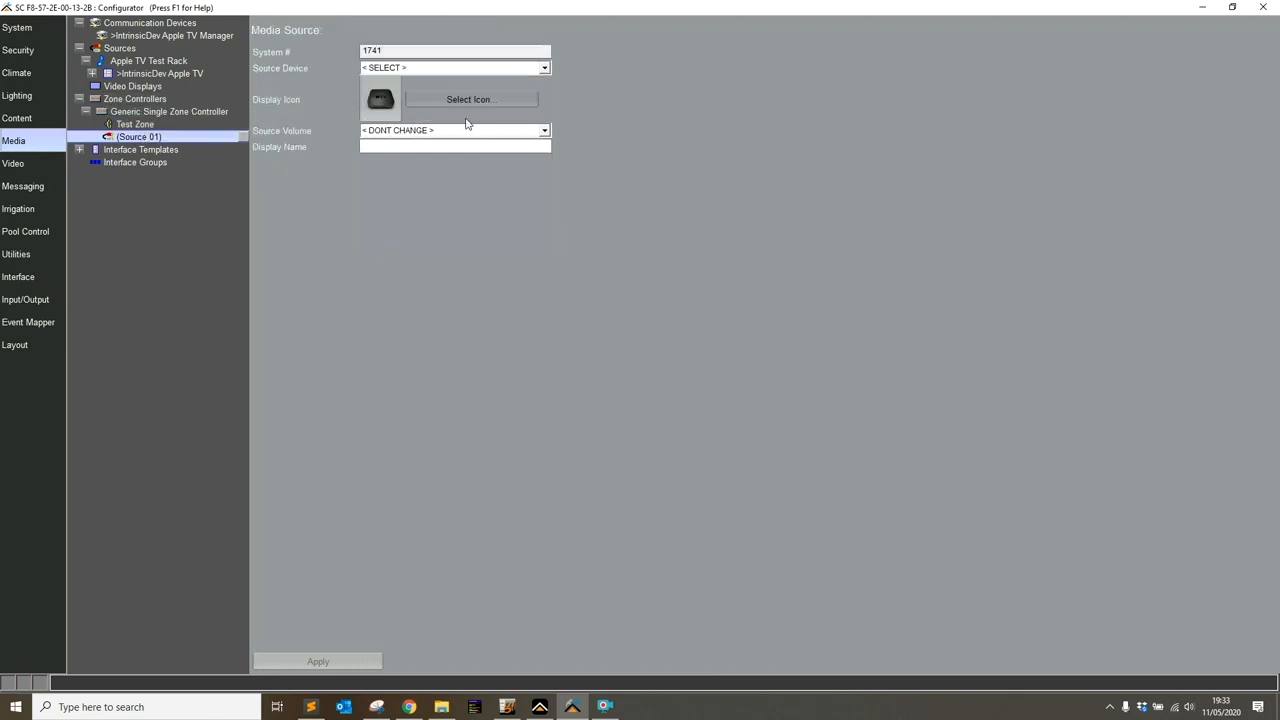
{"action": "left_click", "coordinate": [544, 67]}
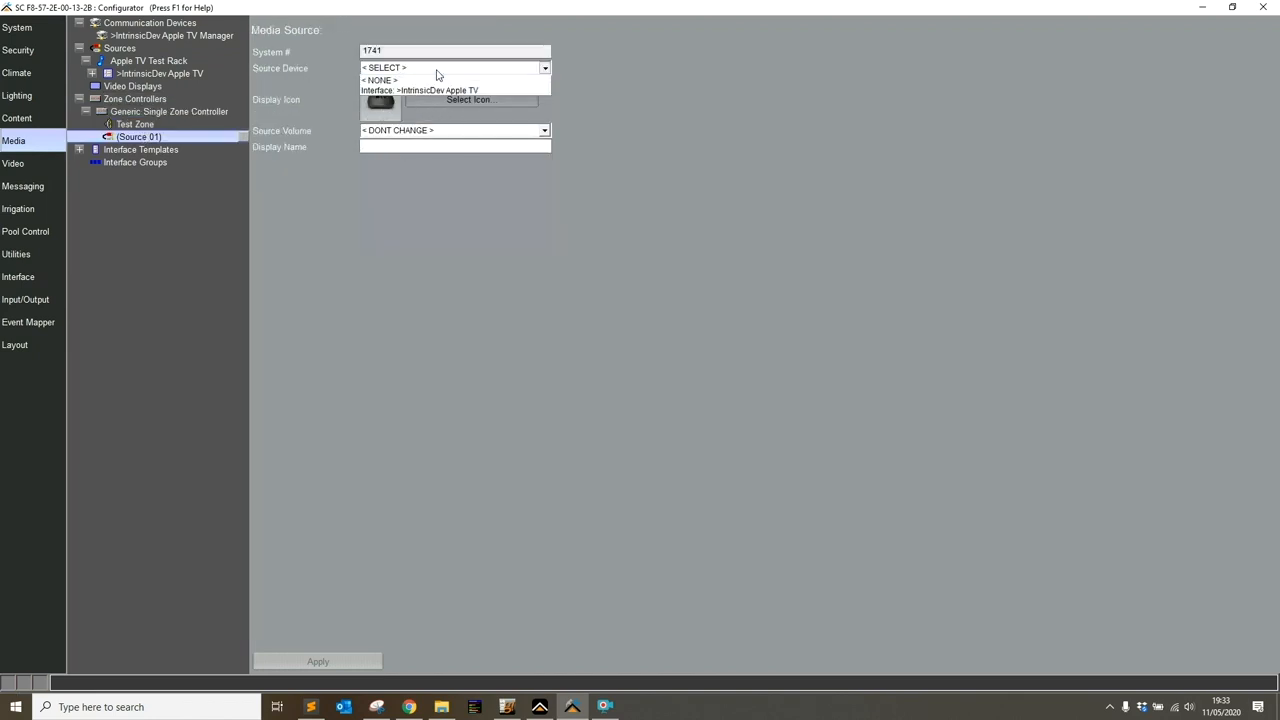
{"action": "left_click", "coordinate": [420, 90]}
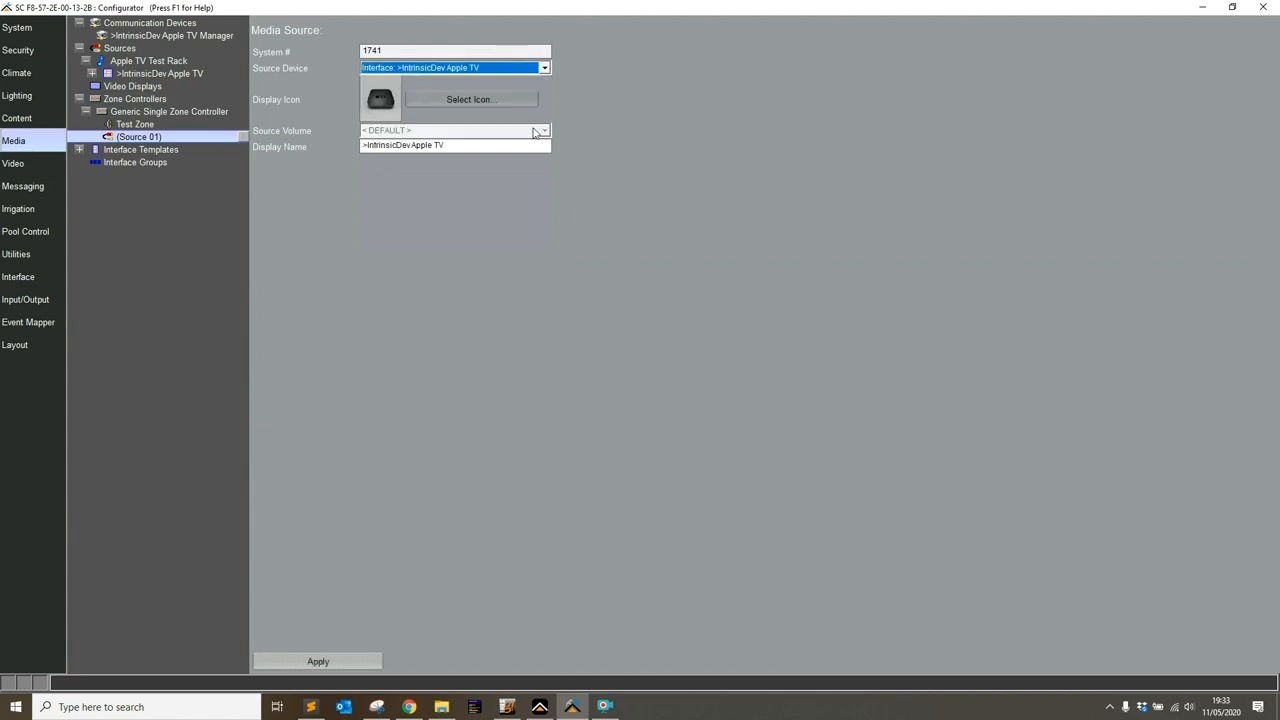
{"action": "left_click", "coordinate": [318, 661]}
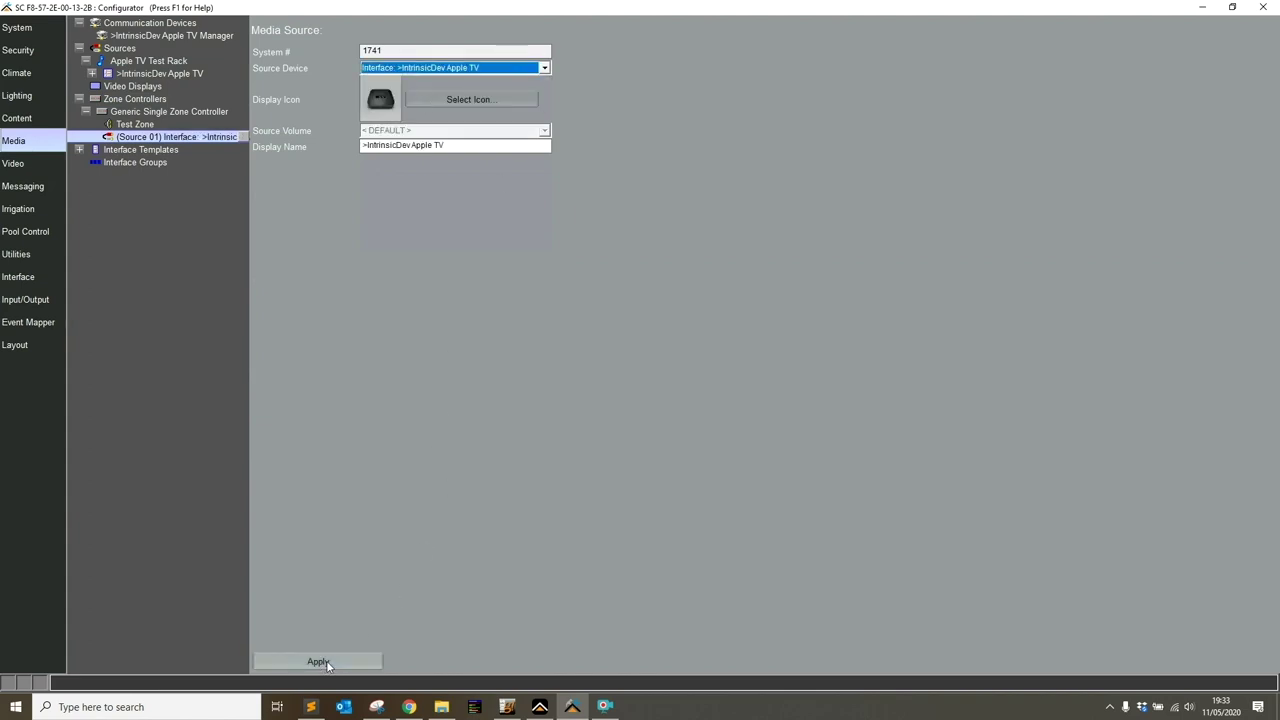
{"action": "mouse_move", "coordinate": [540, 707]}
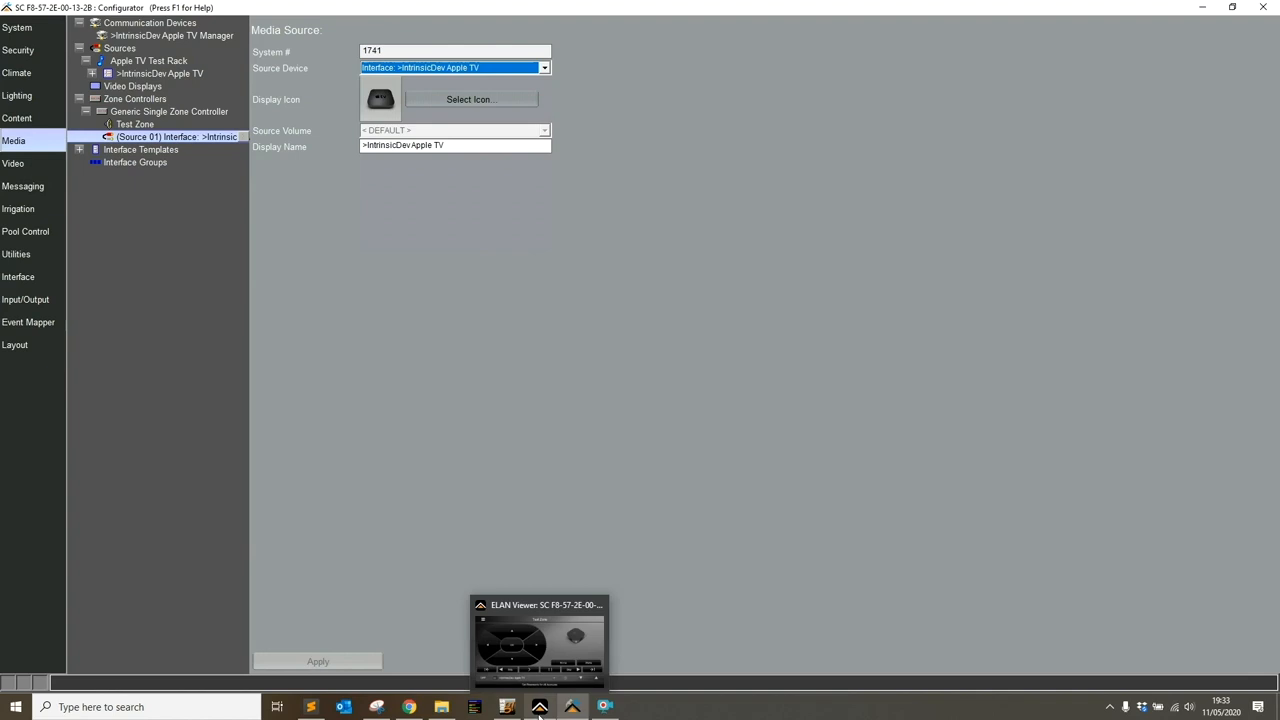
Send OK from ELAN Viewer's remote to show The Big Bang Theory cover art, then reopen Apple TV Manager
{"action": "left_click", "coordinate": [539, 640]}
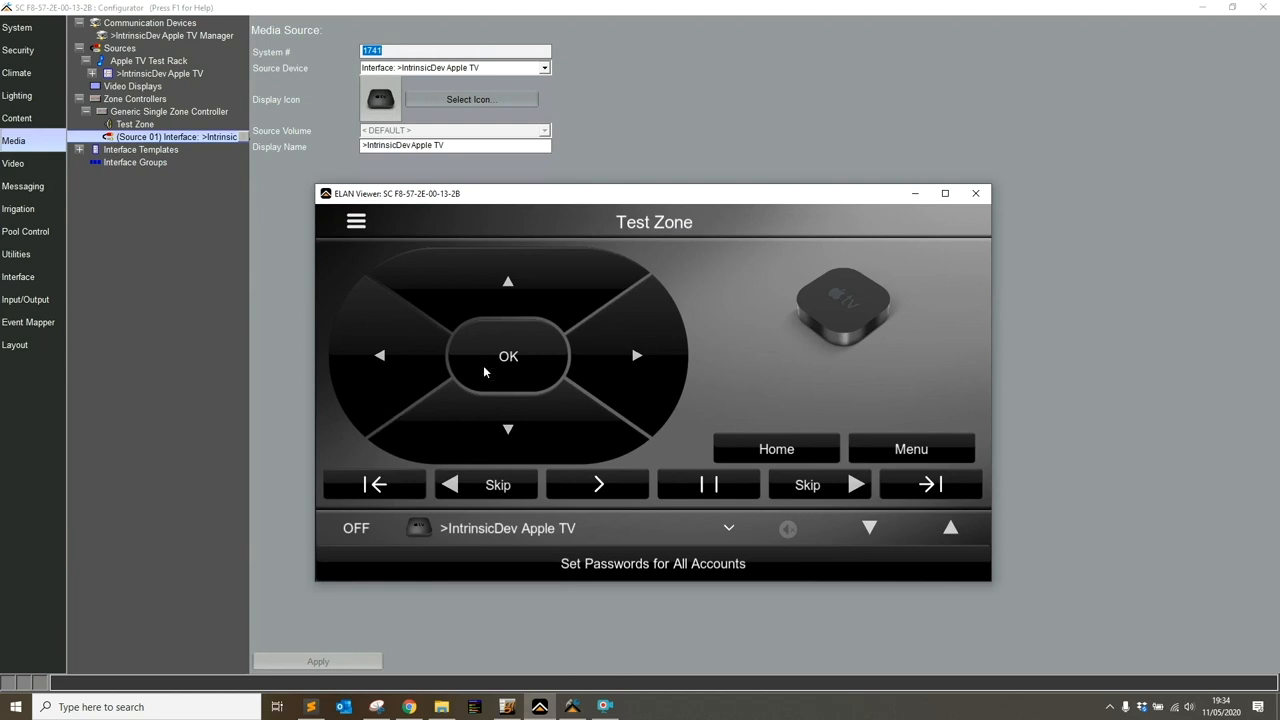
{"action": "mouse_move", "coordinate": [510, 357]}
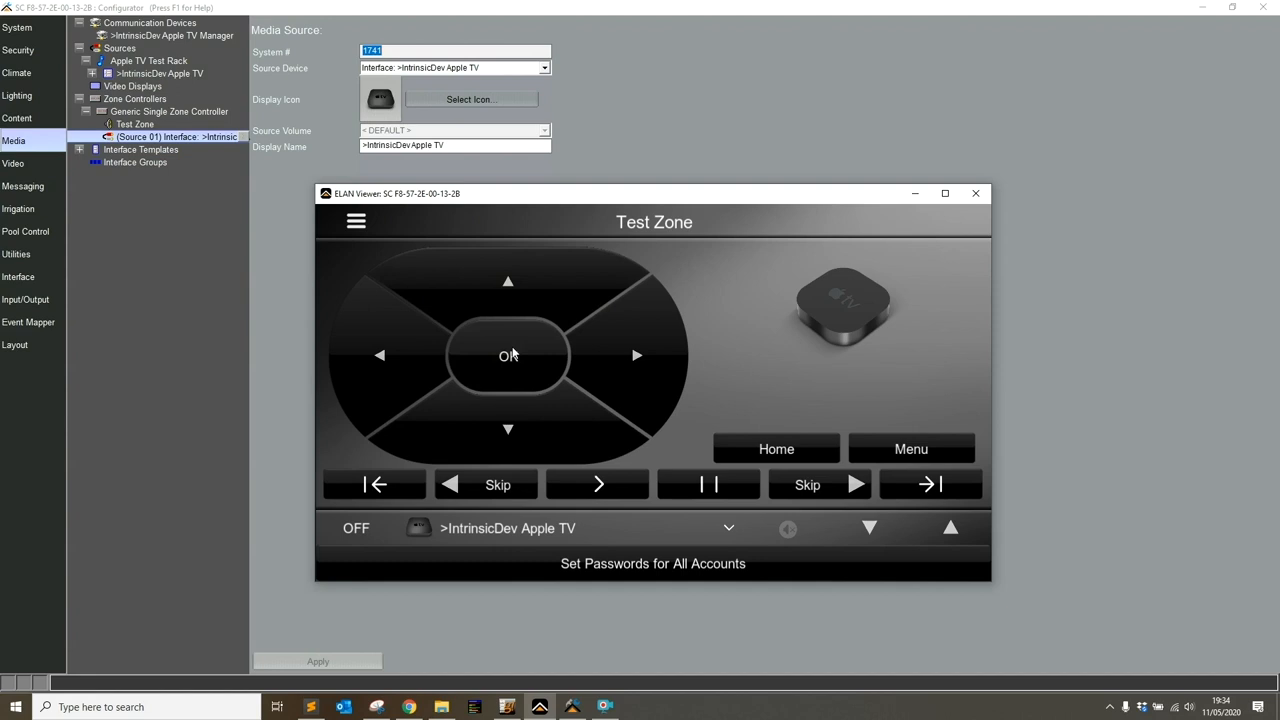
{"action": "left_click", "coordinate": [507, 355]}
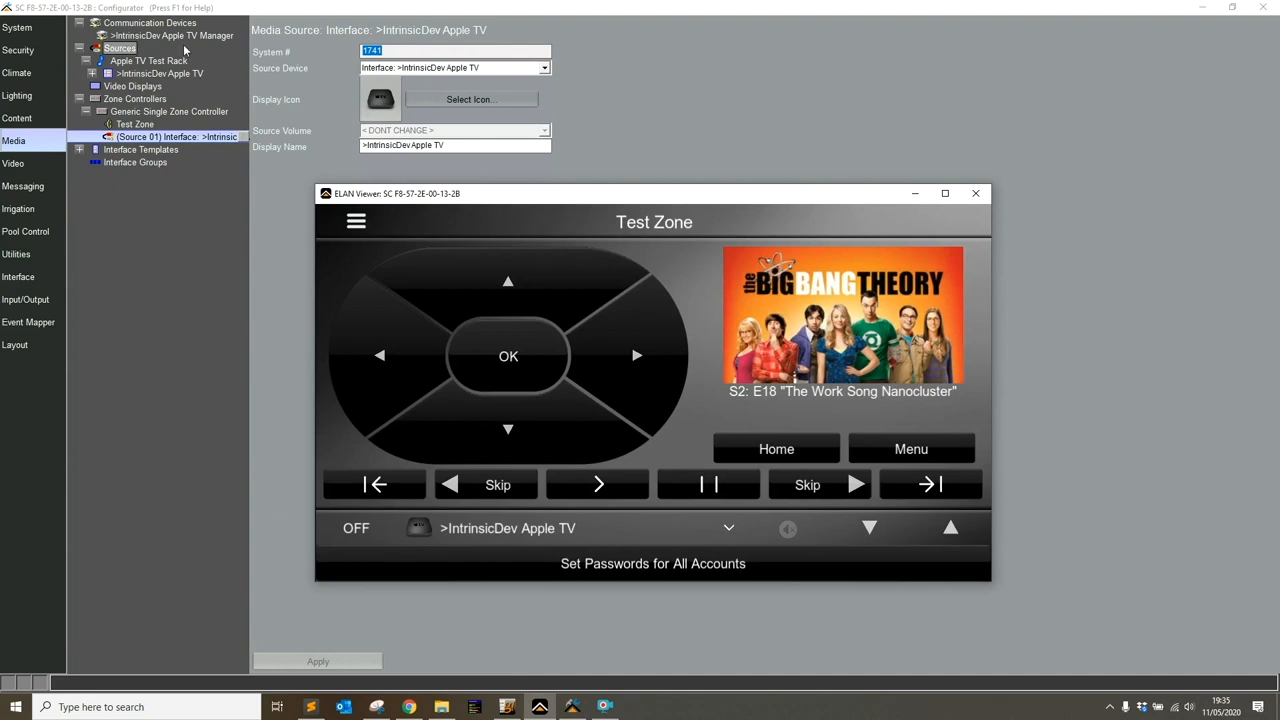
{"action": "left_click", "coordinate": [172, 35]}
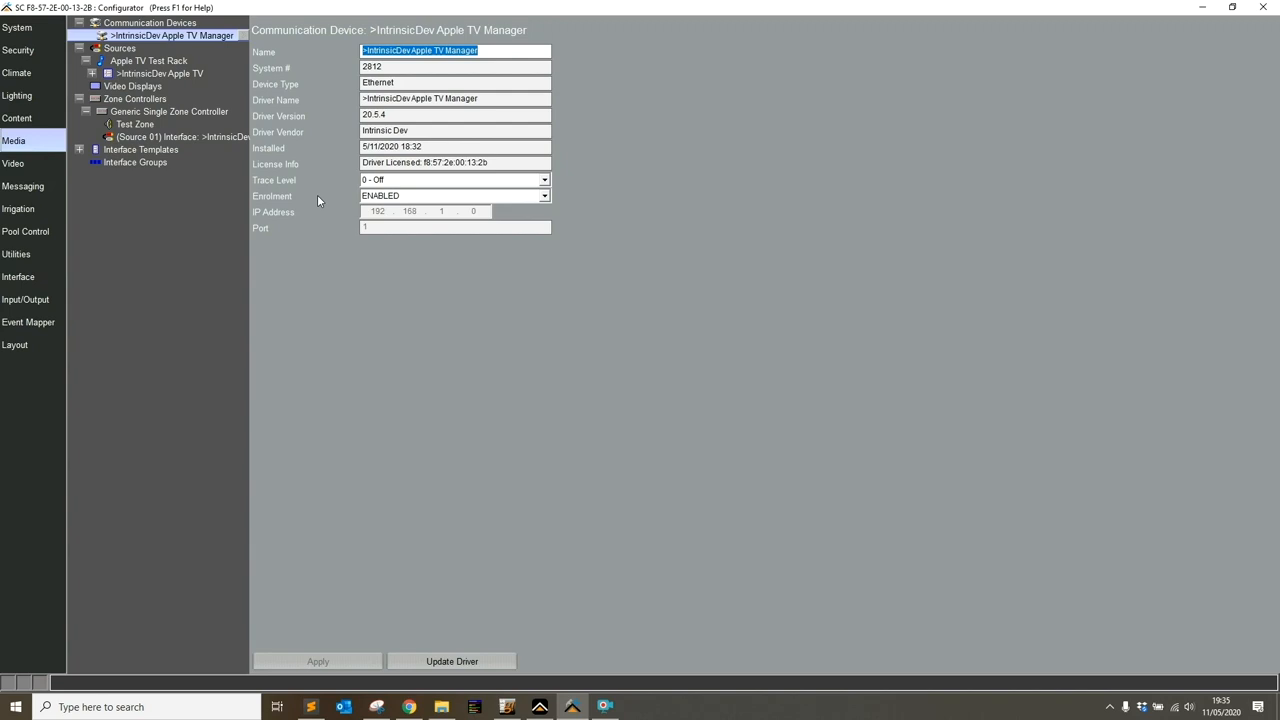
{"action": "mouse_move", "coordinate": [435, 200]}
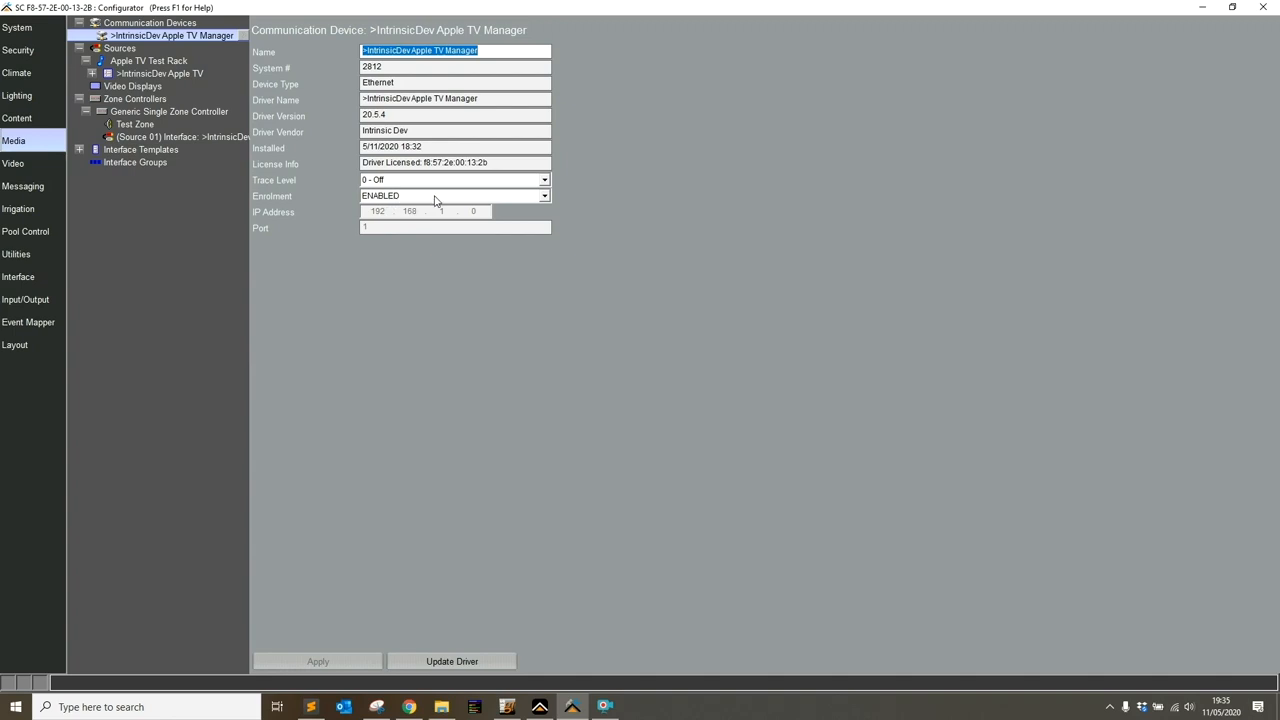
{"action": "left_click", "coordinate": [200, 137]}
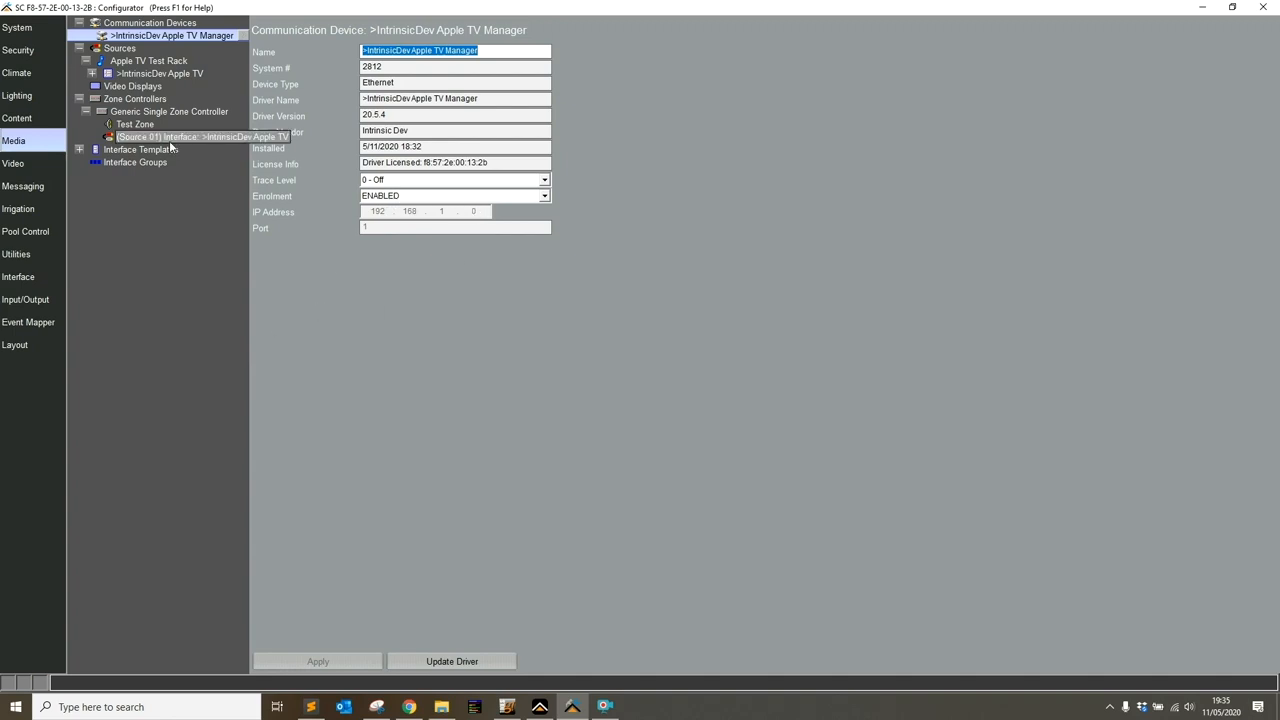